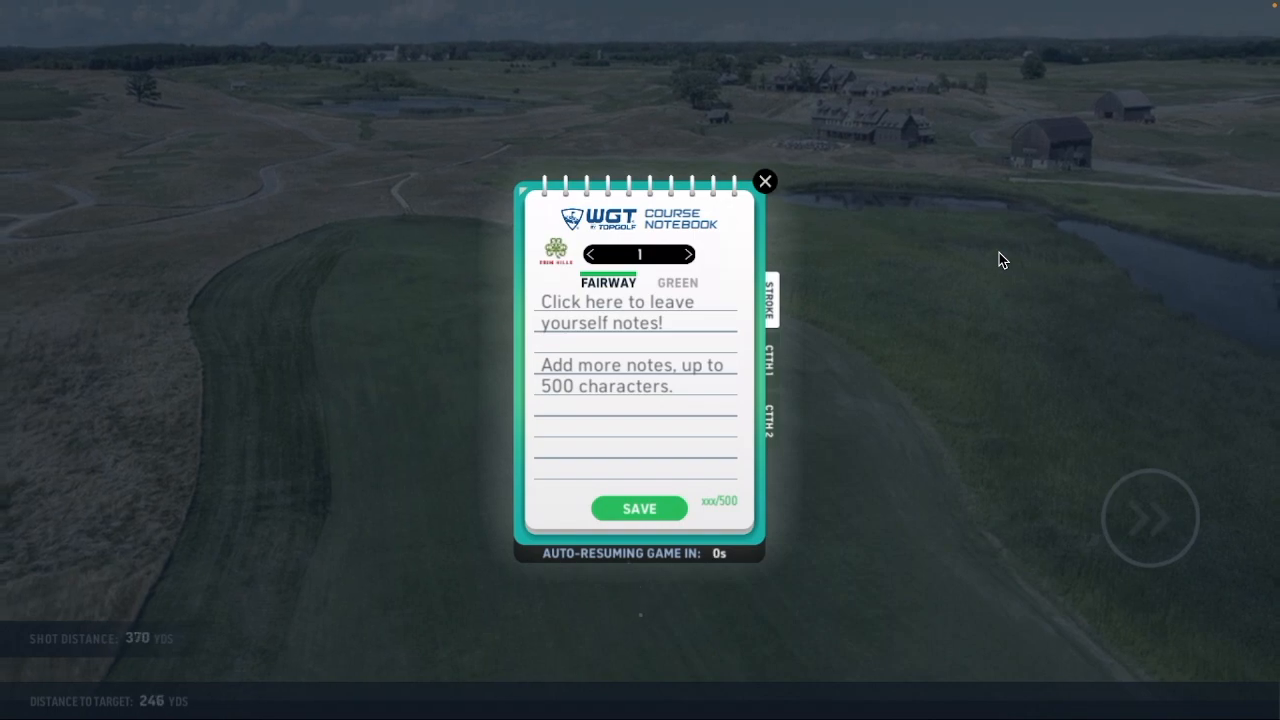
Close the Course Notebook overlay and return to the WGT main lobby
{"action": "left_click", "coordinate": [765, 181]}
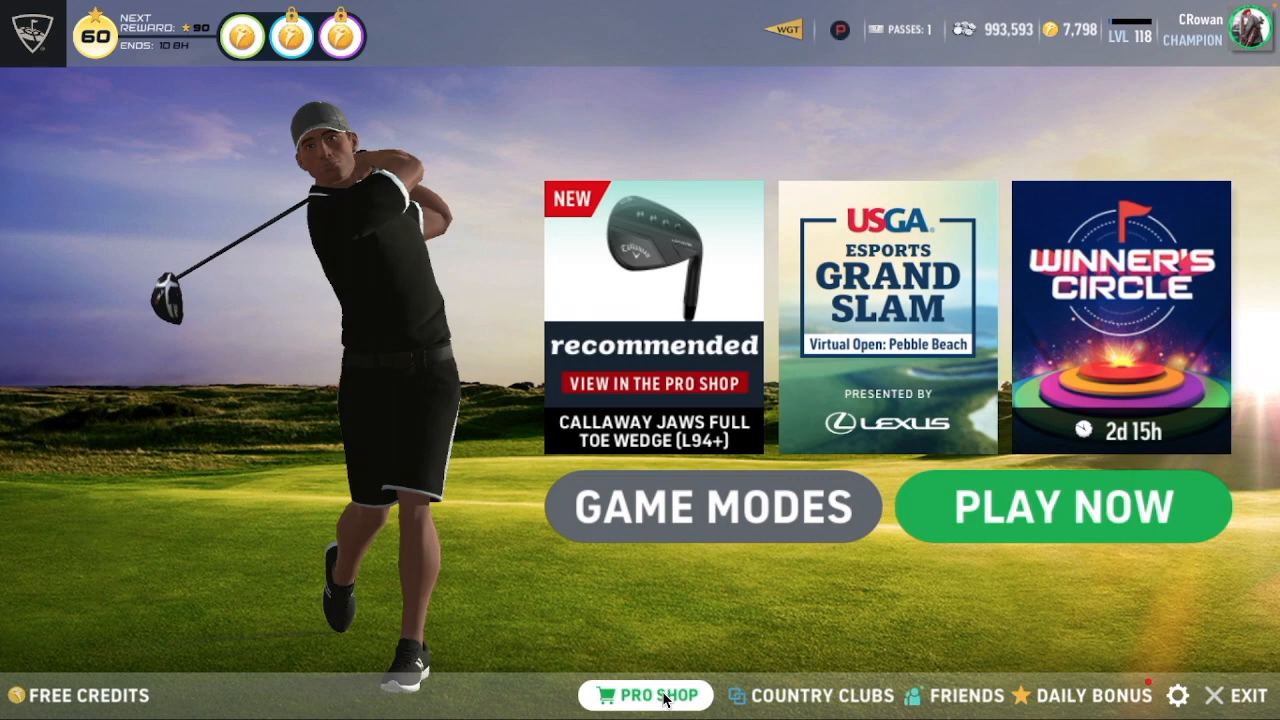
Show the Pro Shop's Enhancements listing with the equipped 500-coin Course Notebook
{"action": "left_click", "coordinate": [645, 695]}
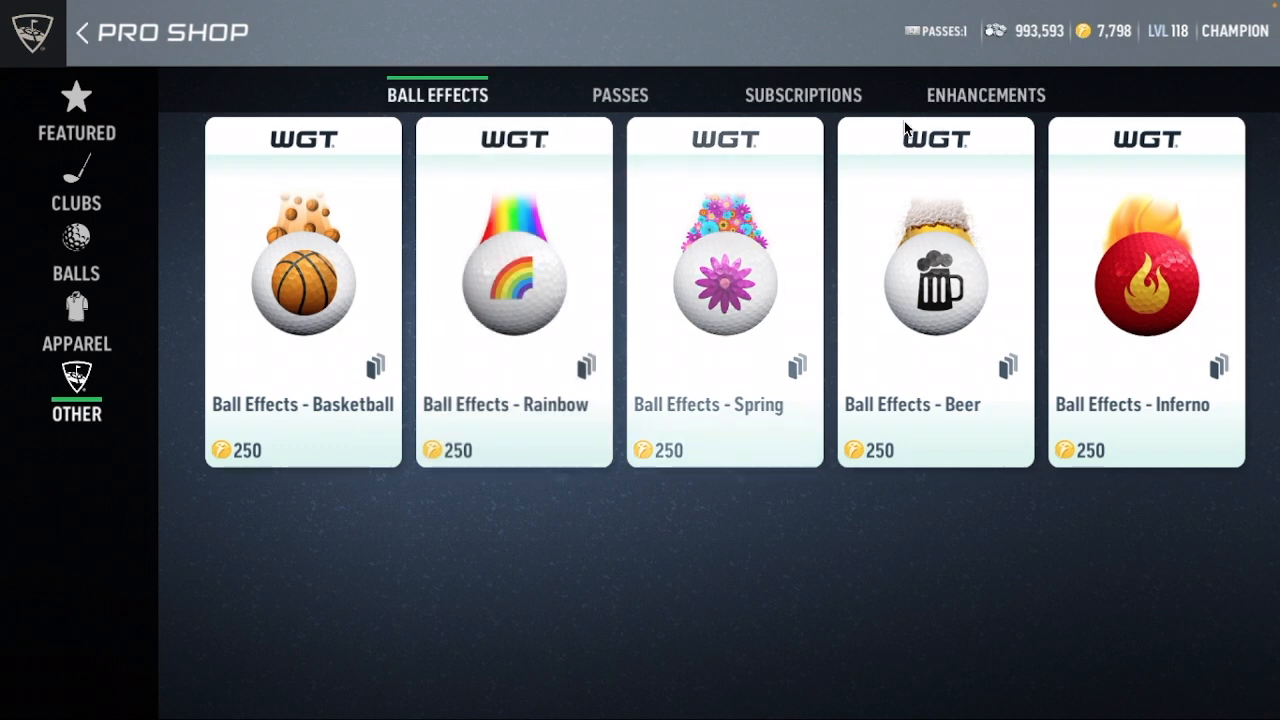
{"action": "left_click", "coordinate": [984, 95]}
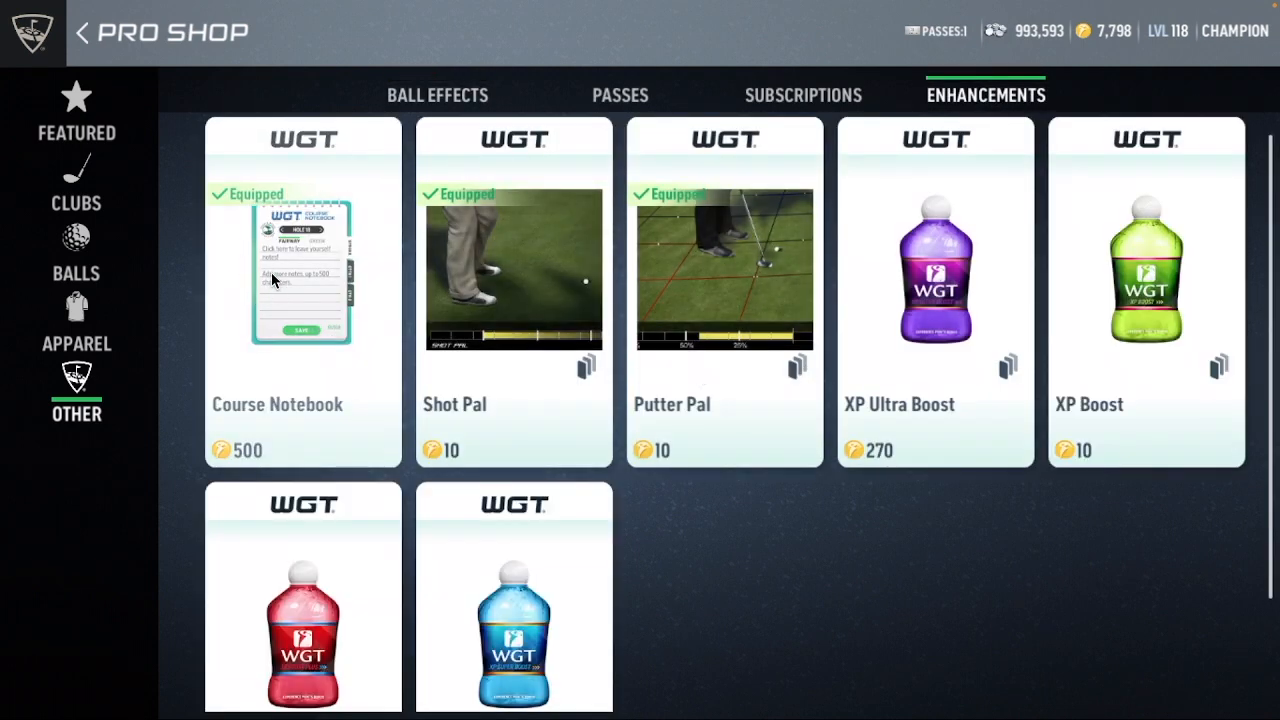
{"action": "mouse_move", "coordinate": [280, 415]}
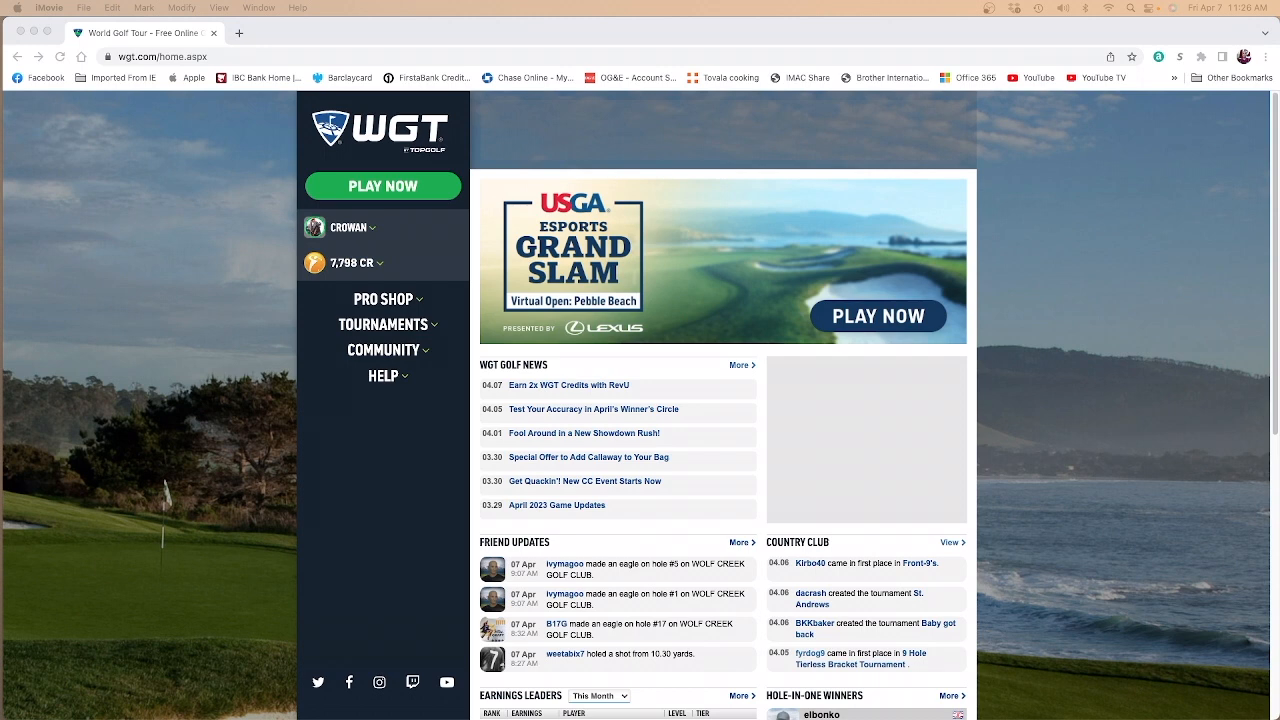
{"action": "mouse_move", "coordinate": [170, 178]}
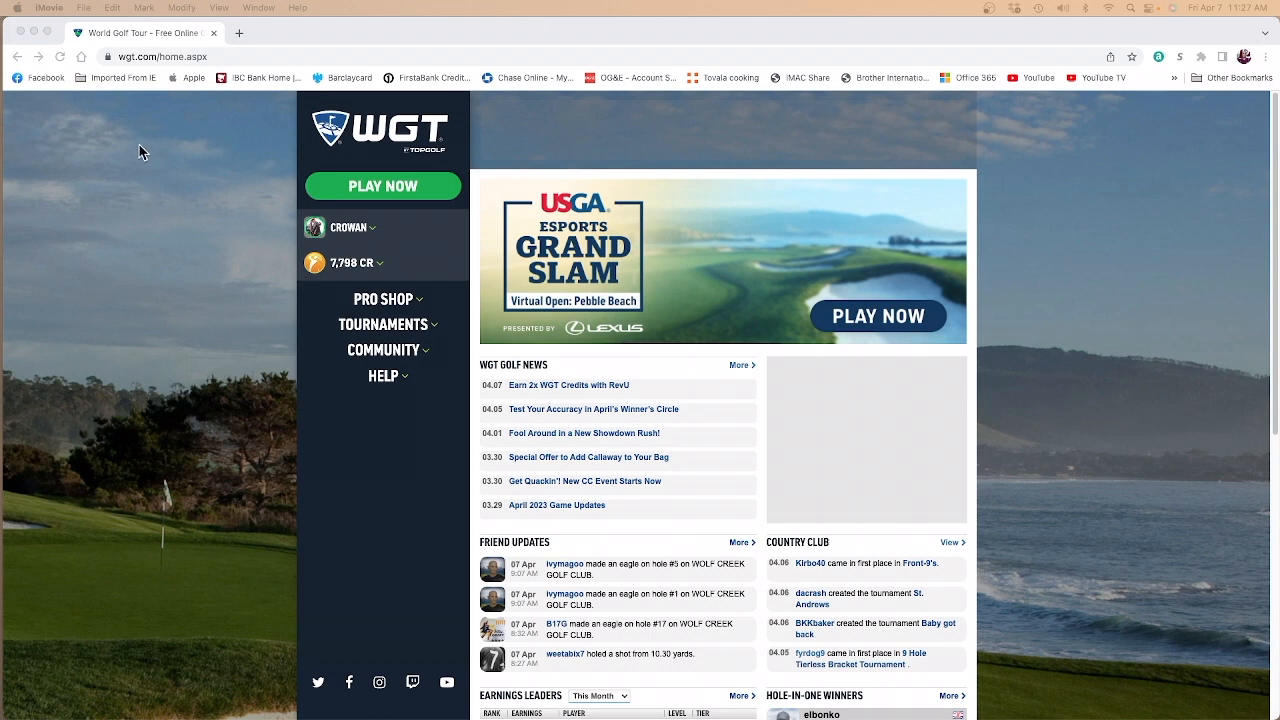
{"action": "mouse_move", "coordinate": [250, 398]}
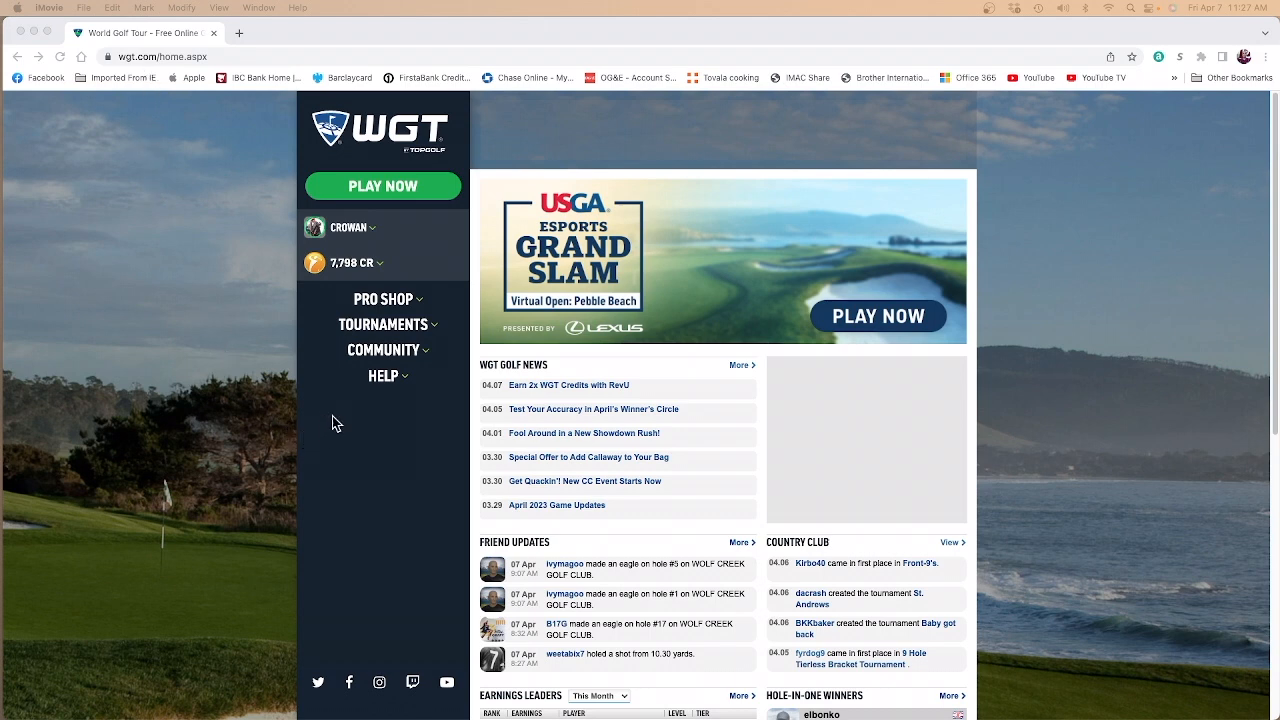
{"action": "mouse_move", "coordinate": [347, 238]}
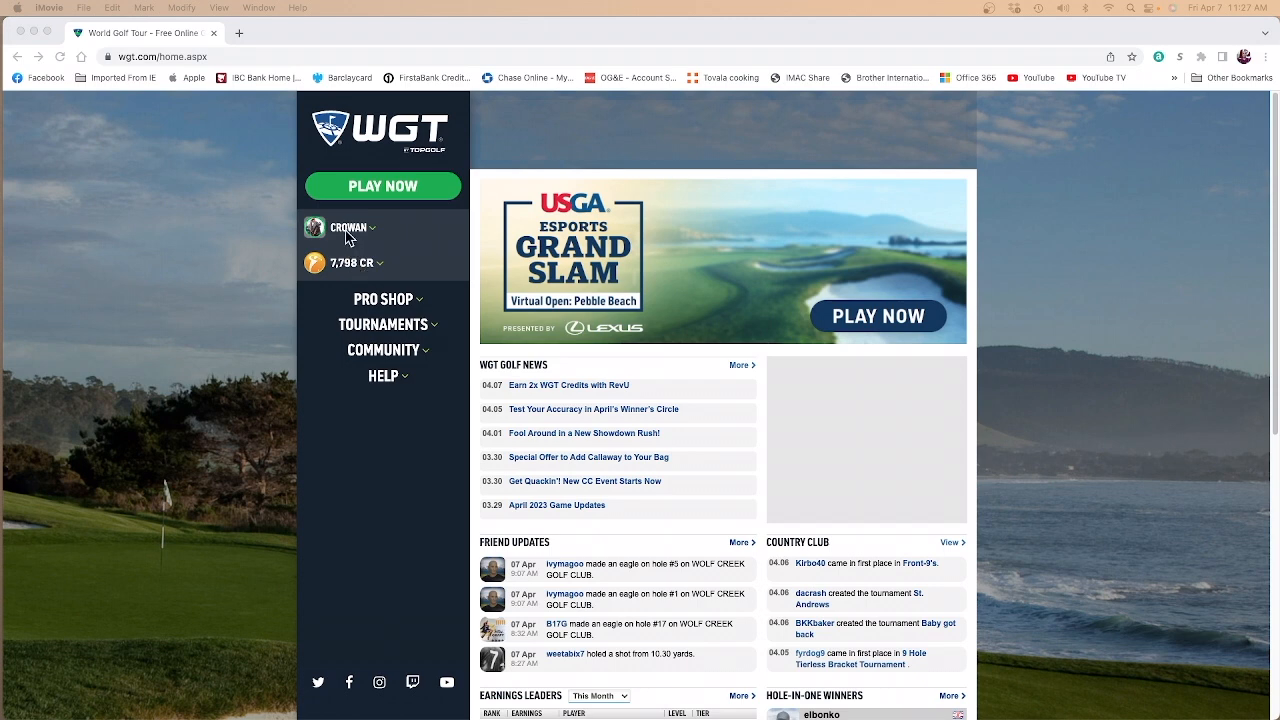
{"action": "mouse_move", "coordinate": [330, 316]}
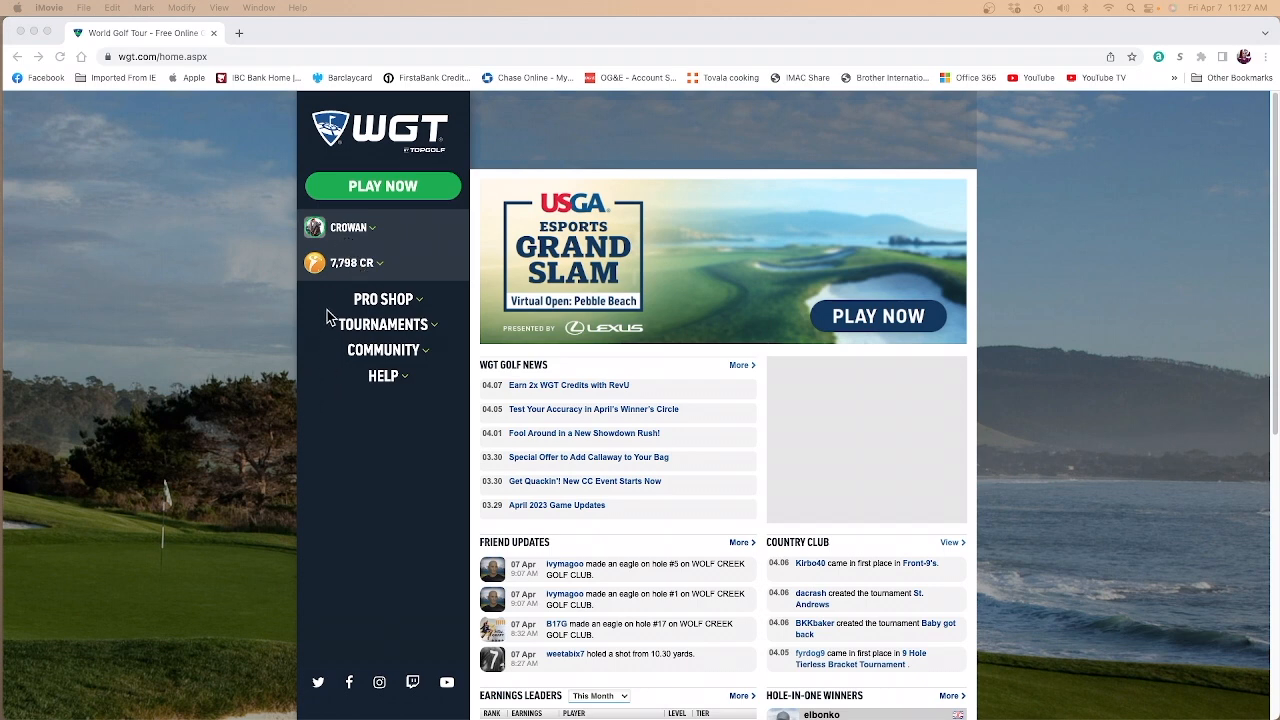
{"action": "mouse_move", "coordinate": [383, 351]}
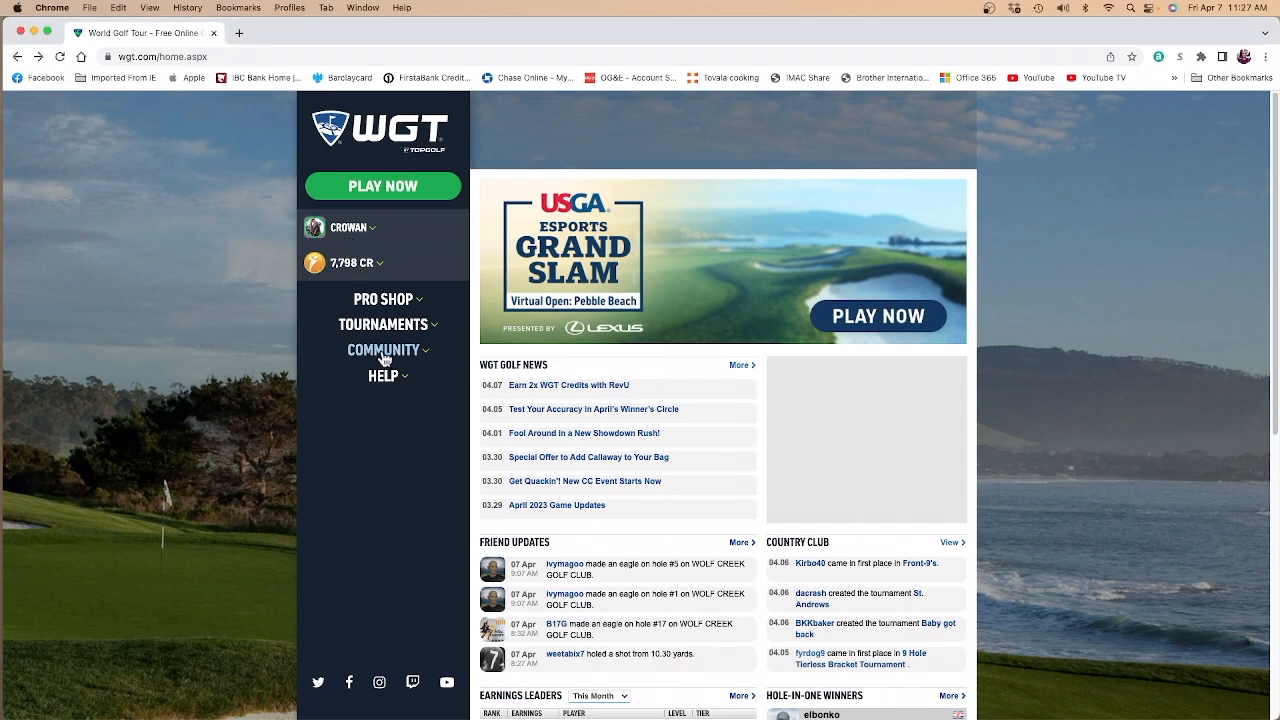
Open the PGA National Champion Course notebook from Community > Golf Courses
{"action": "left_click", "coordinate": [383, 350]}
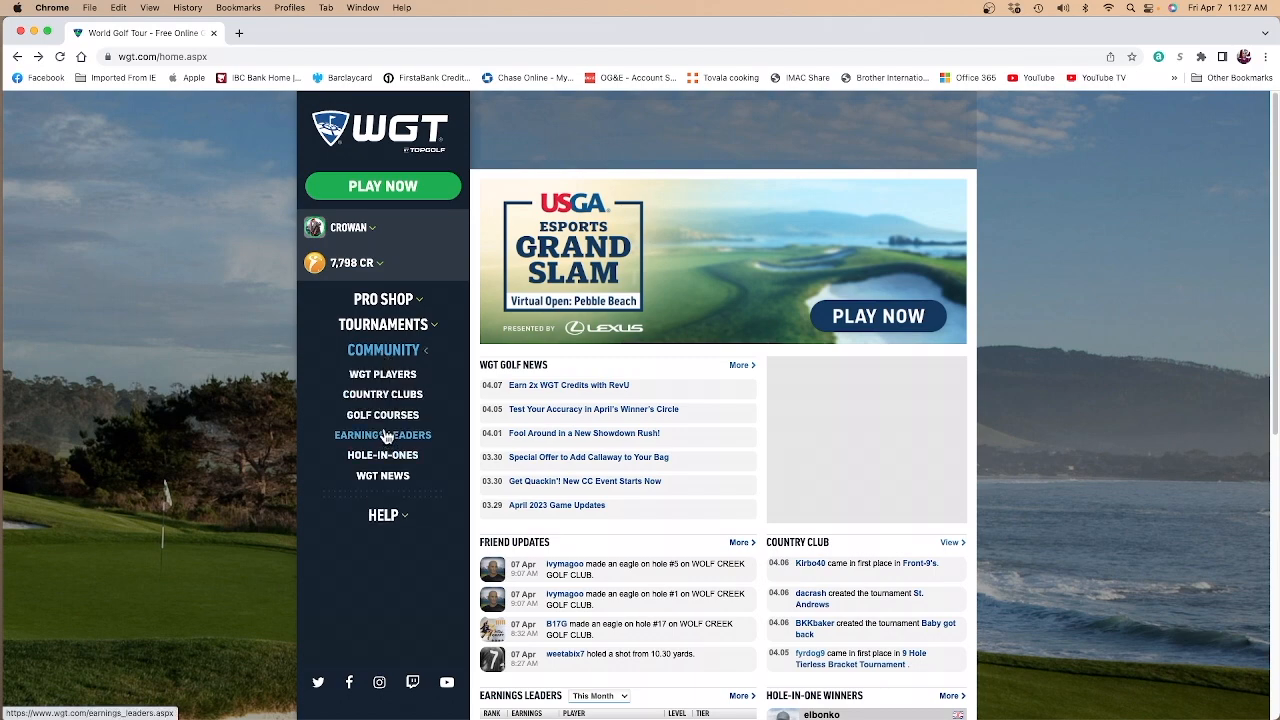
{"action": "left_click", "coordinate": [382, 415]}
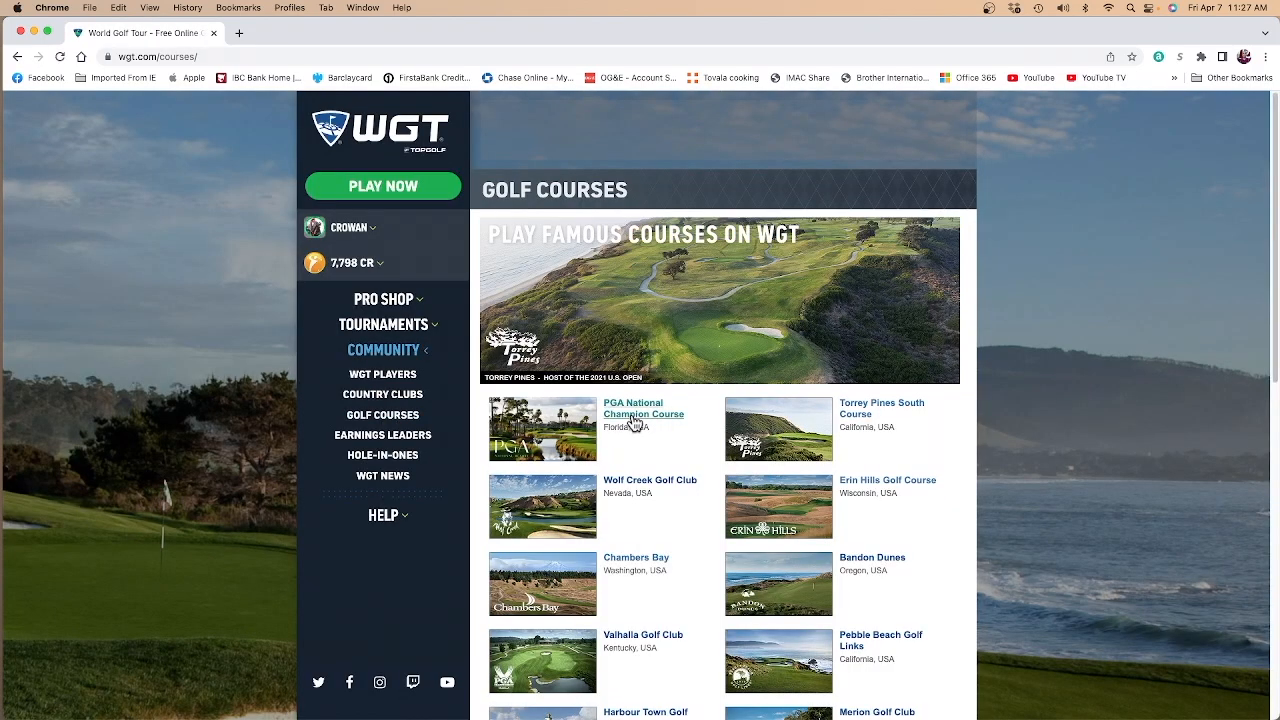
{"action": "left_click", "coordinate": [643, 408]}
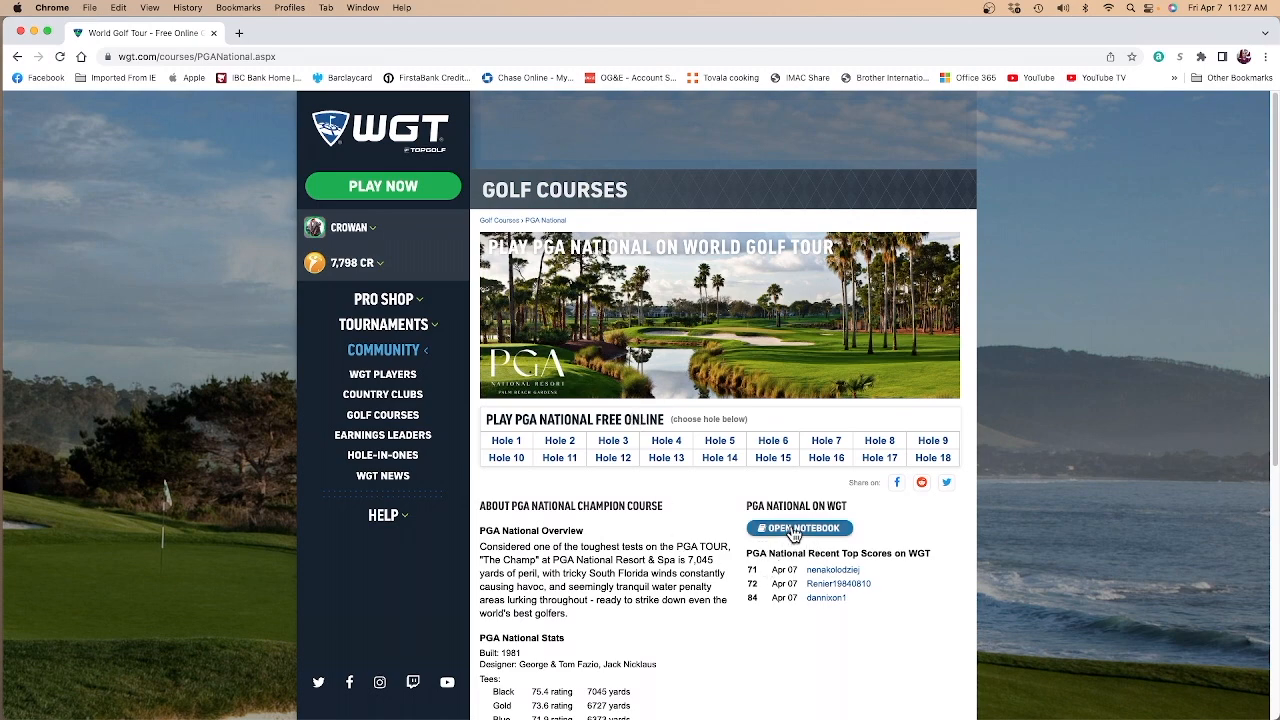
{"action": "left_click", "coordinate": [797, 528]}
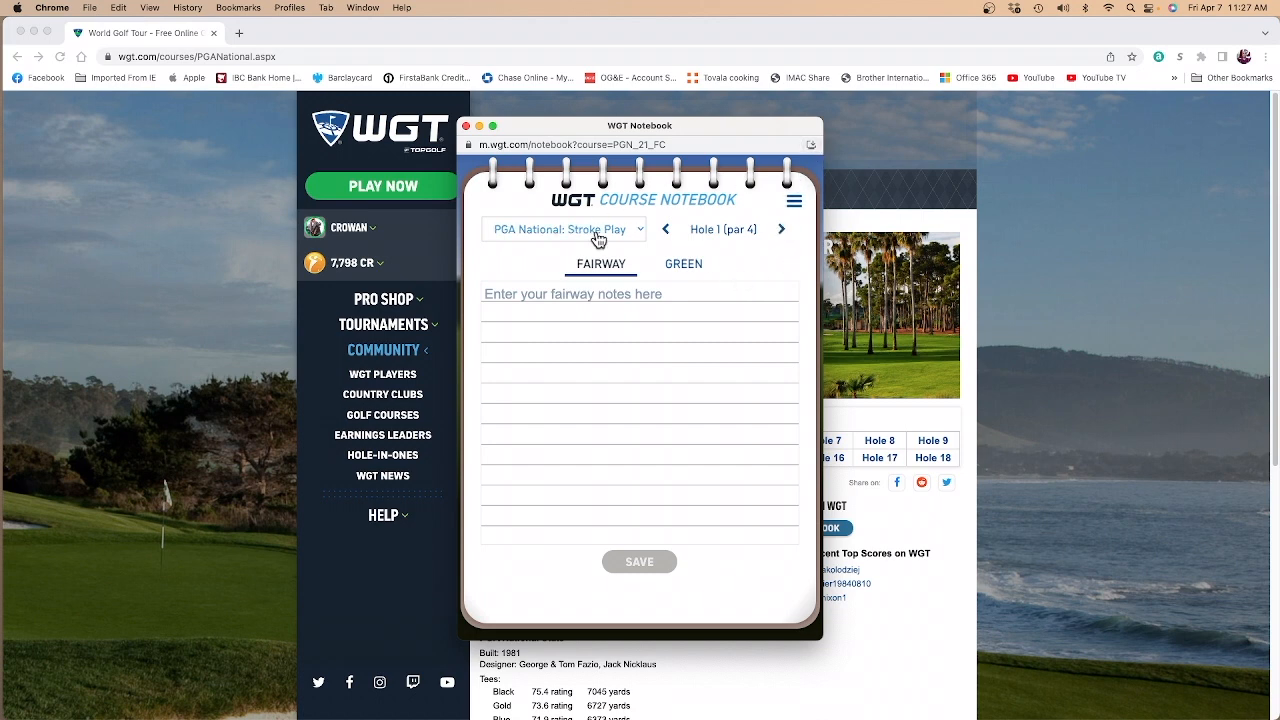
{"action": "left_click", "coordinate": [563, 229]}
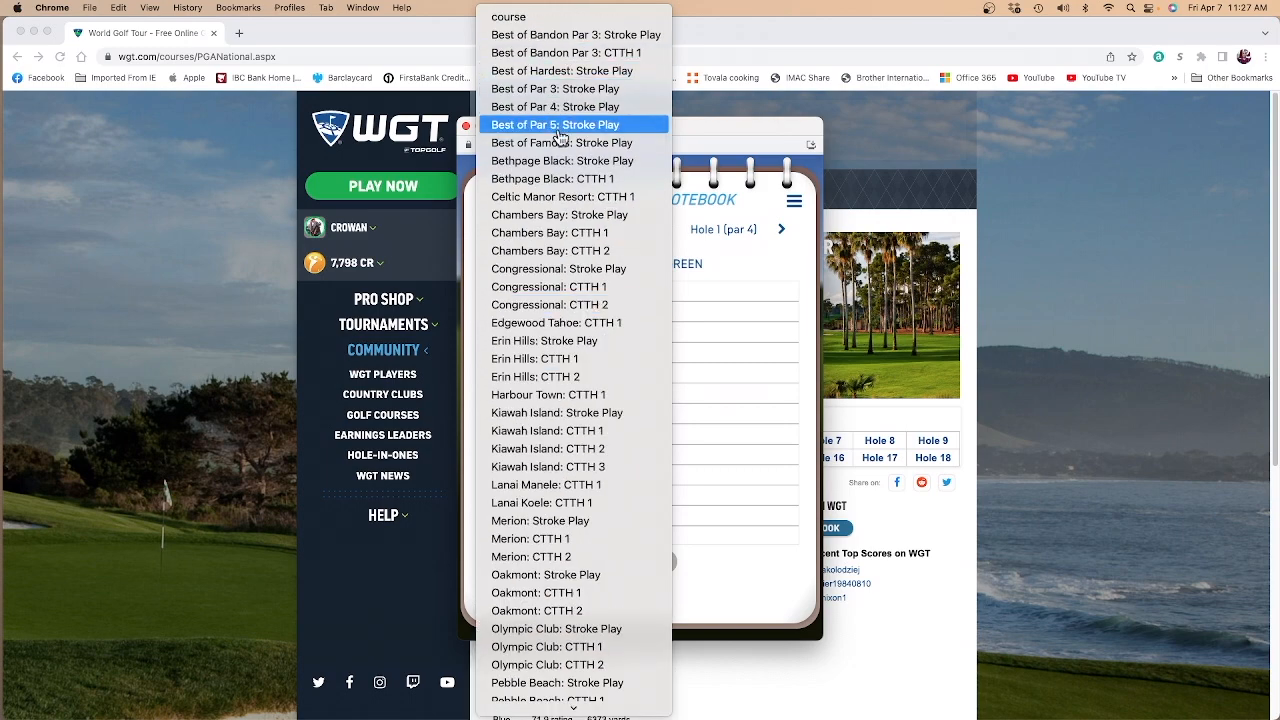
{"action": "scroll", "scroll_direction": "down", "scroll_amount": 3}
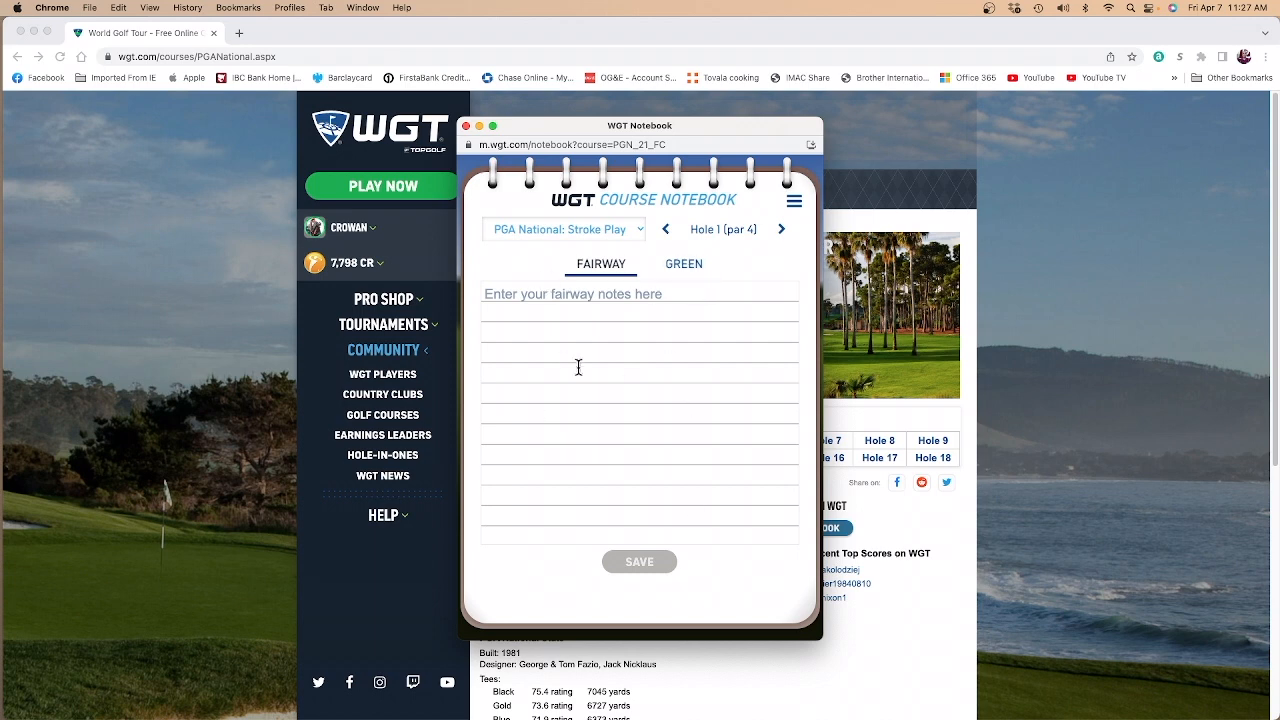
{"action": "mouse_move", "coordinate": [609, 310]}
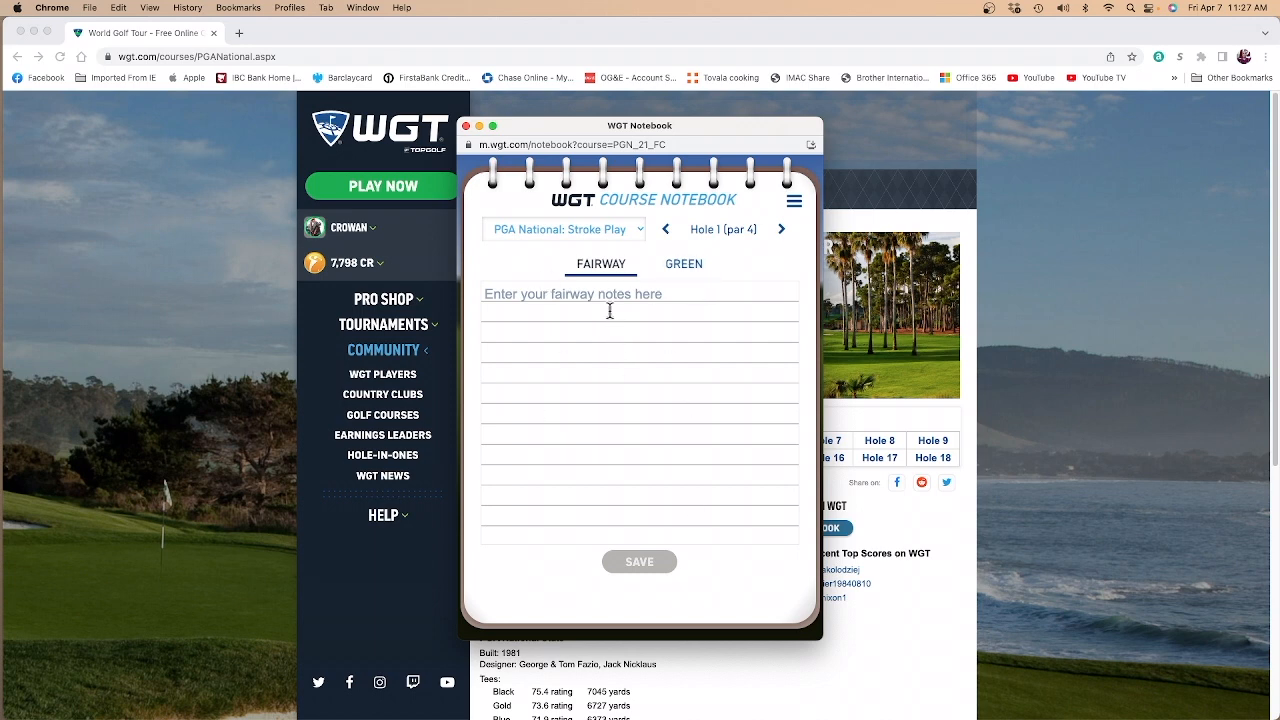
{"action": "mouse_move", "coordinate": [616, 359]}
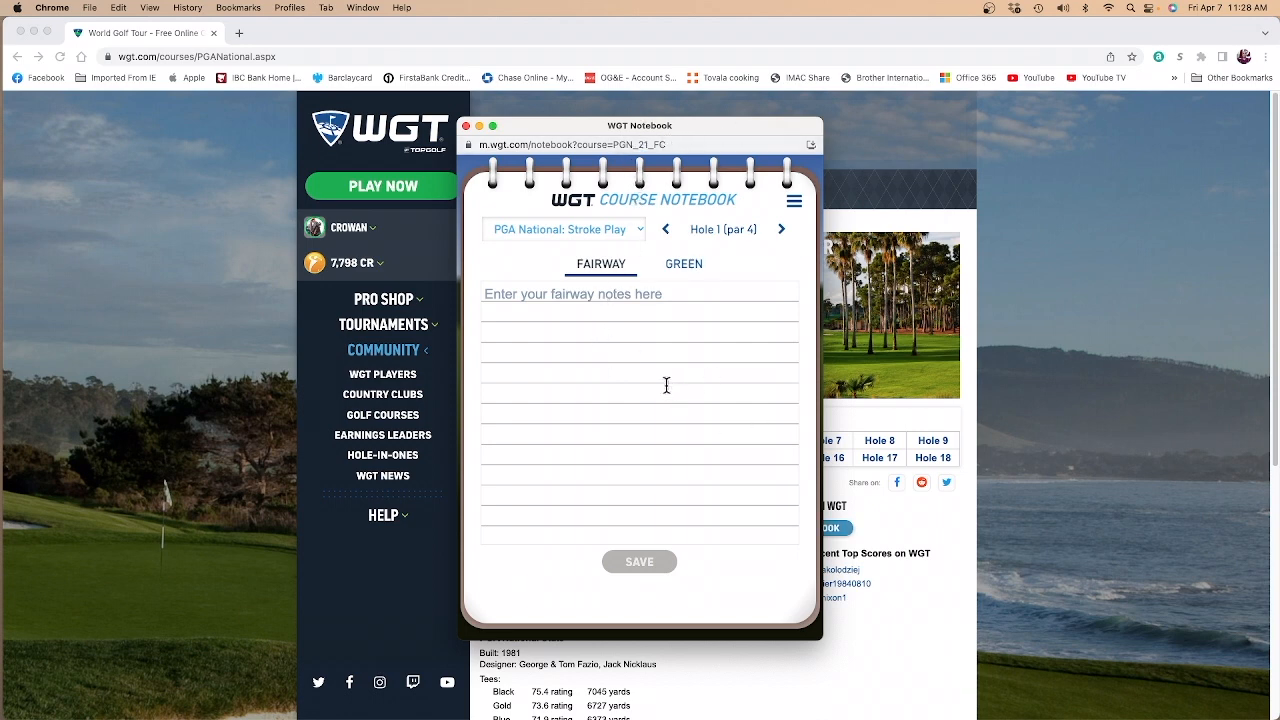
{"action": "mouse_move", "coordinate": [662, 380]}
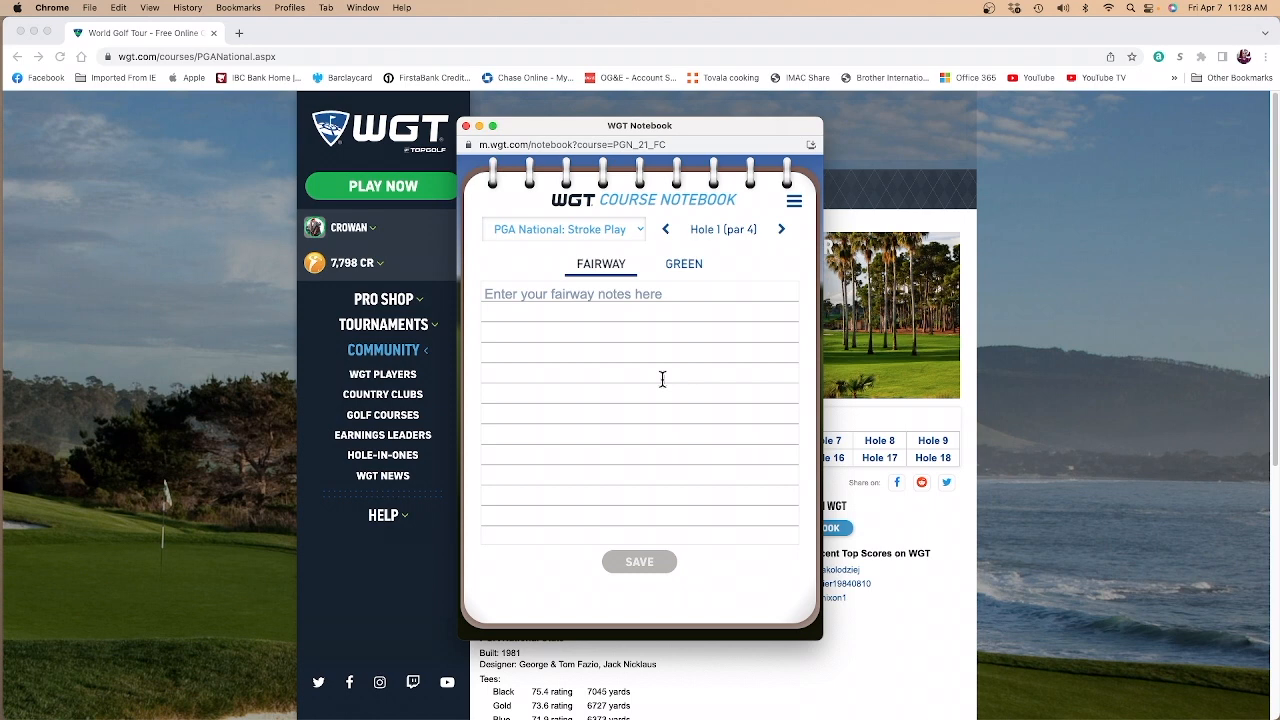
{"action": "mouse_move", "coordinate": [666, 371]}
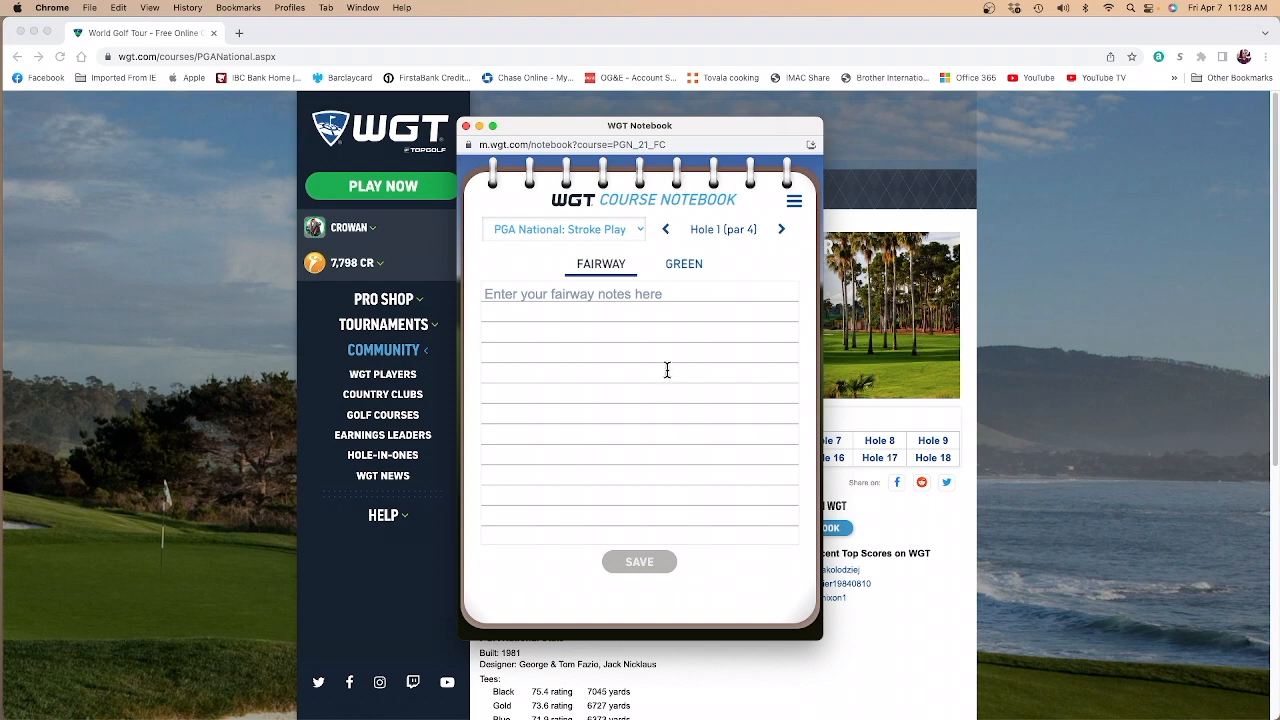
{"action": "mouse_move", "coordinate": [780, 203]}
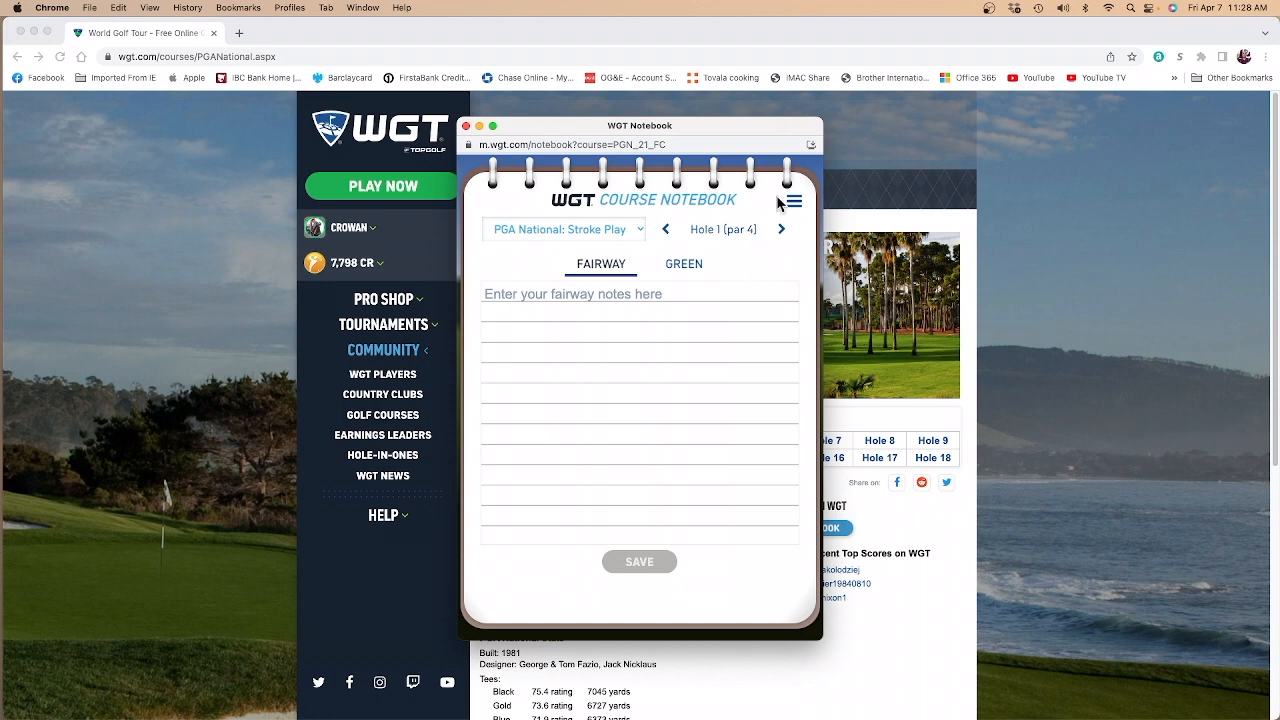
{"action": "mouse_move", "coordinate": [810, 145]}
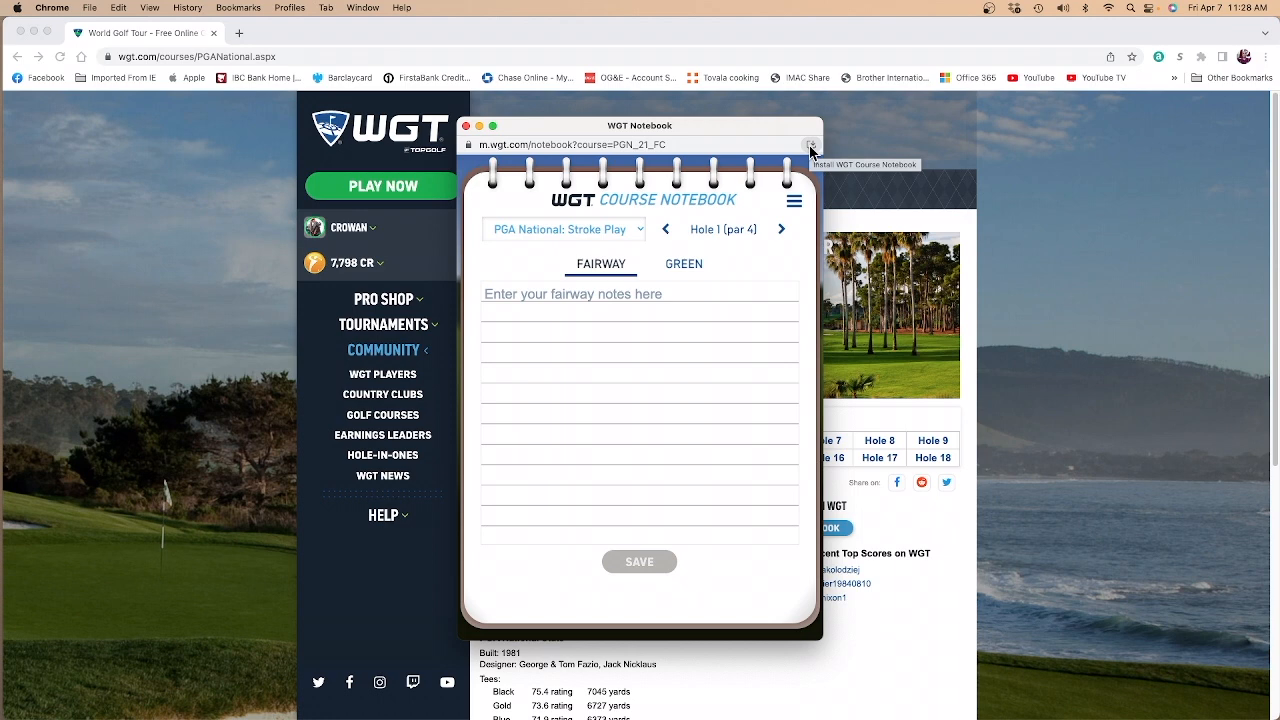
{"action": "mouse_move", "coordinate": [758, 160]}
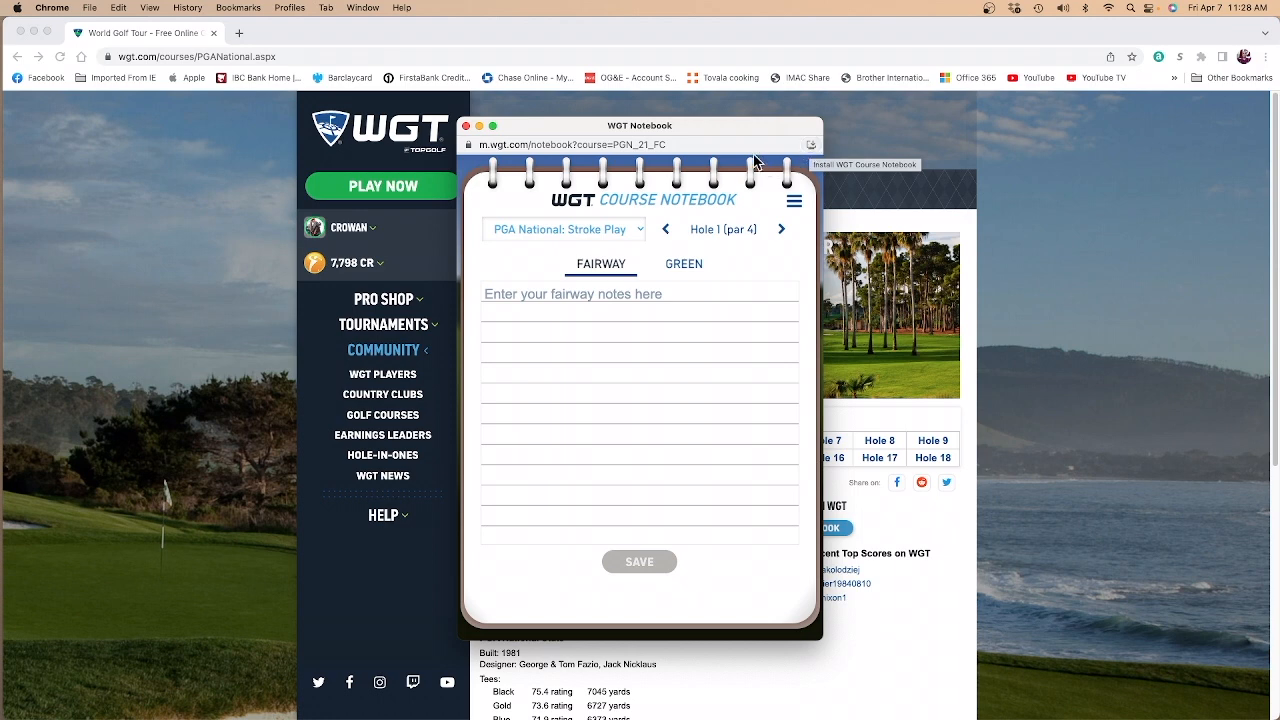
Install WGT Course Notebook as a standalone Chrome app from the address bar
{"action": "left_click", "coordinate": [812, 145]}
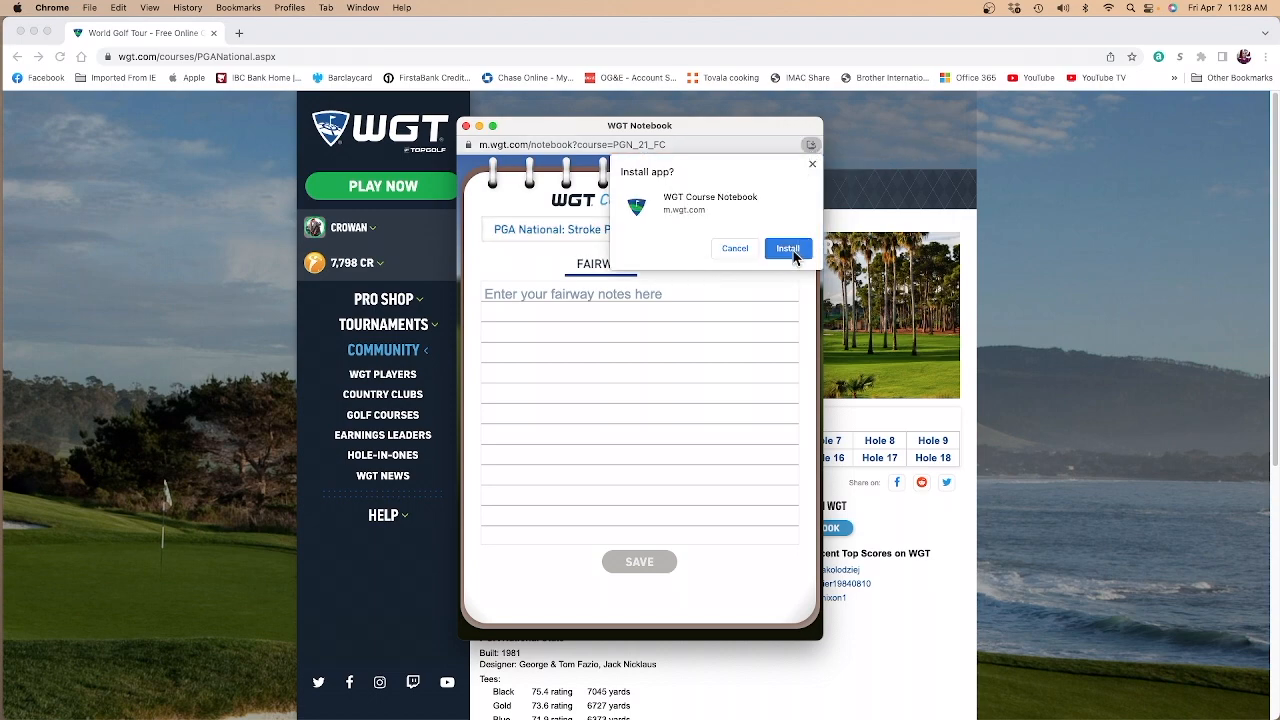
{"action": "left_click", "coordinate": [788, 248]}
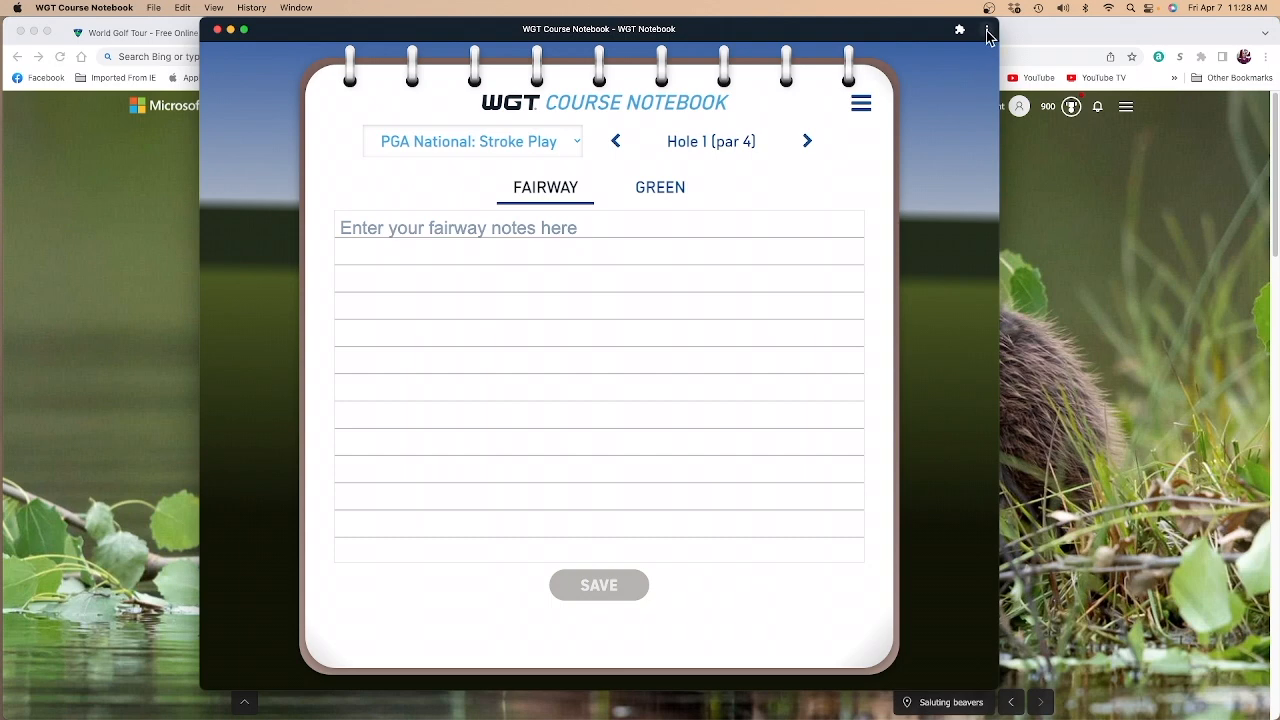
{"action": "left_click", "coordinate": [986, 29]}
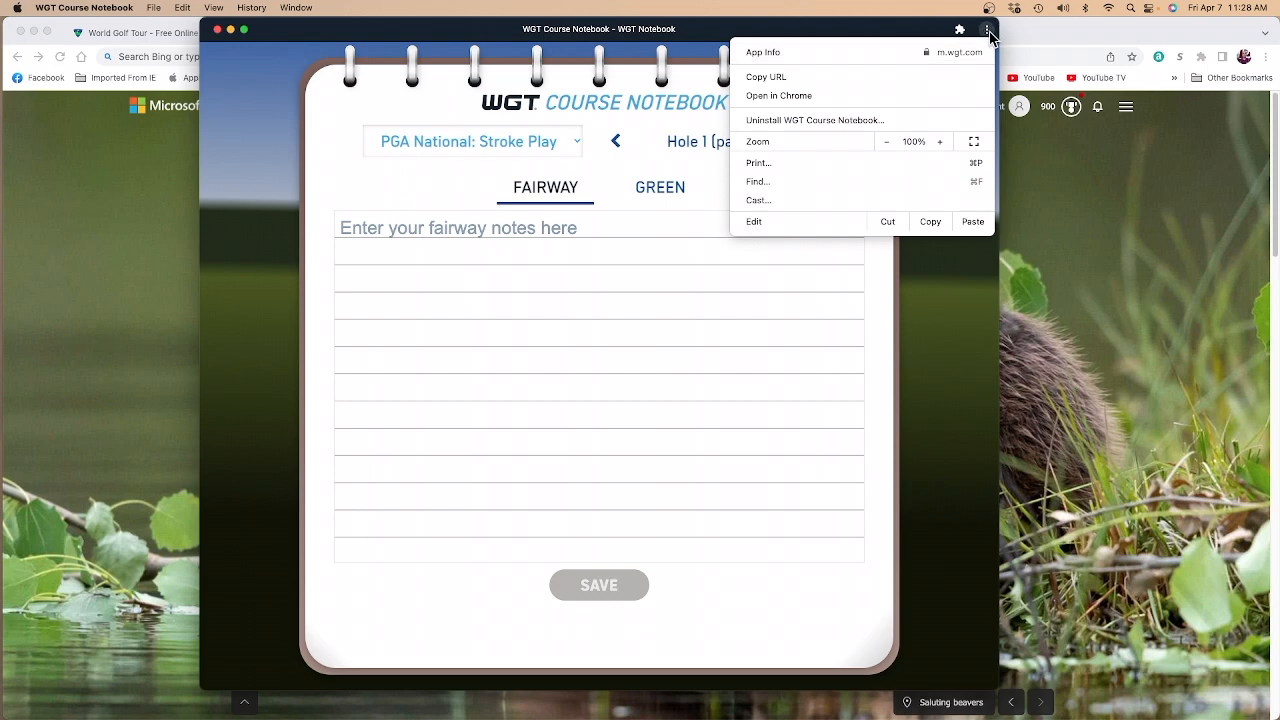
{"action": "mouse_move", "coordinate": [766, 77]}
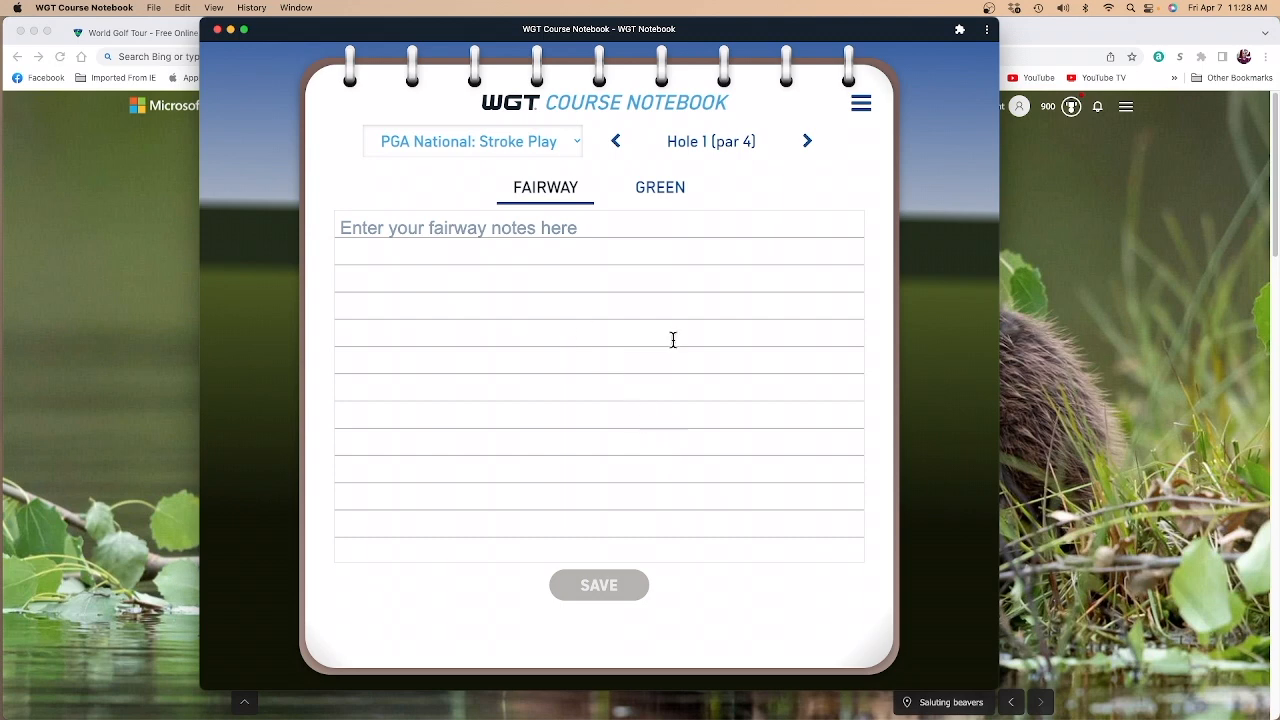
{"action": "mouse_move", "coordinate": [697, 370]}
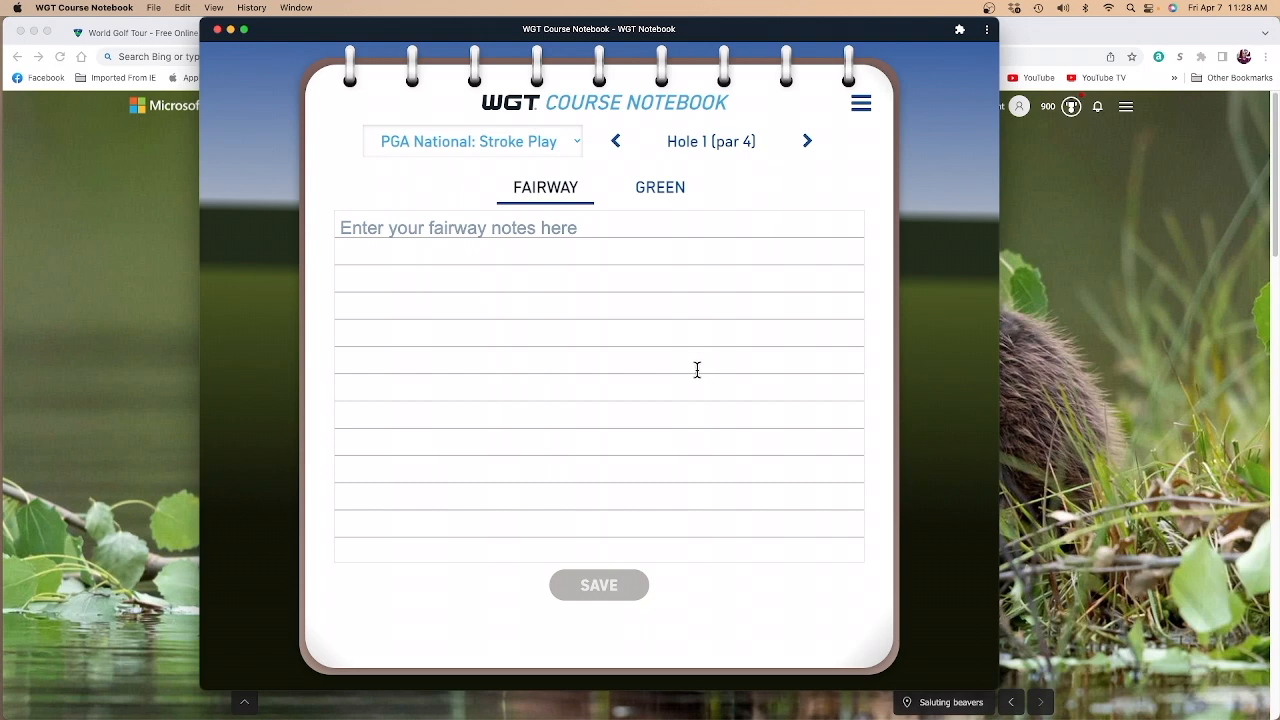
{"action": "mouse_move", "coordinate": [922, 660]}
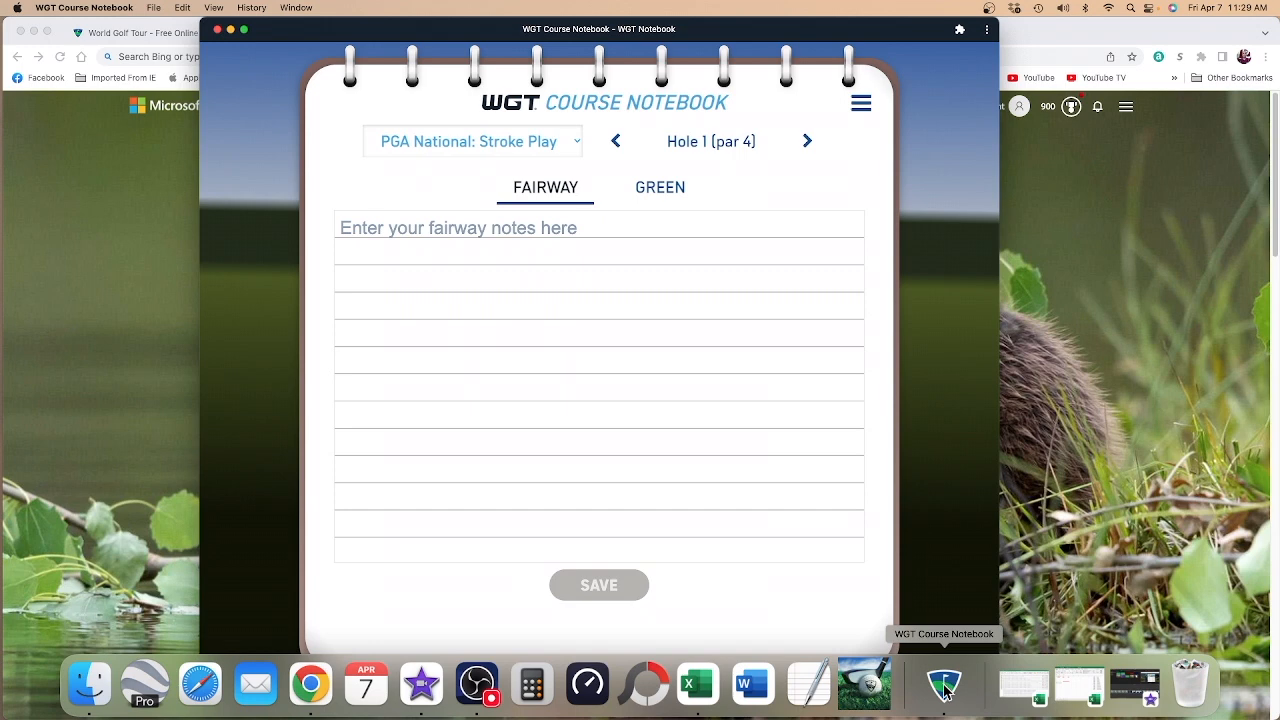
Set the notebook app's Dock icon to Keep in Dock
{"action": "right_click", "coordinate": [944, 685]}
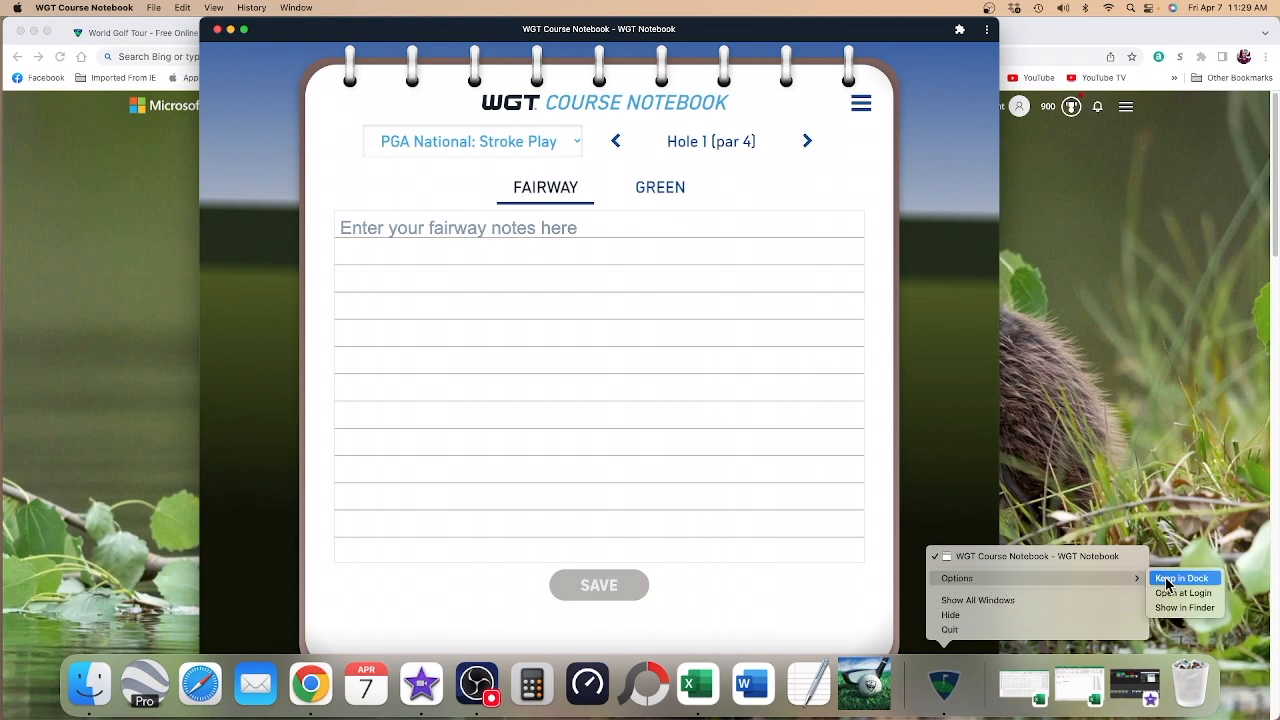
{"action": "left_click", "coordinate": [1183, 607]}
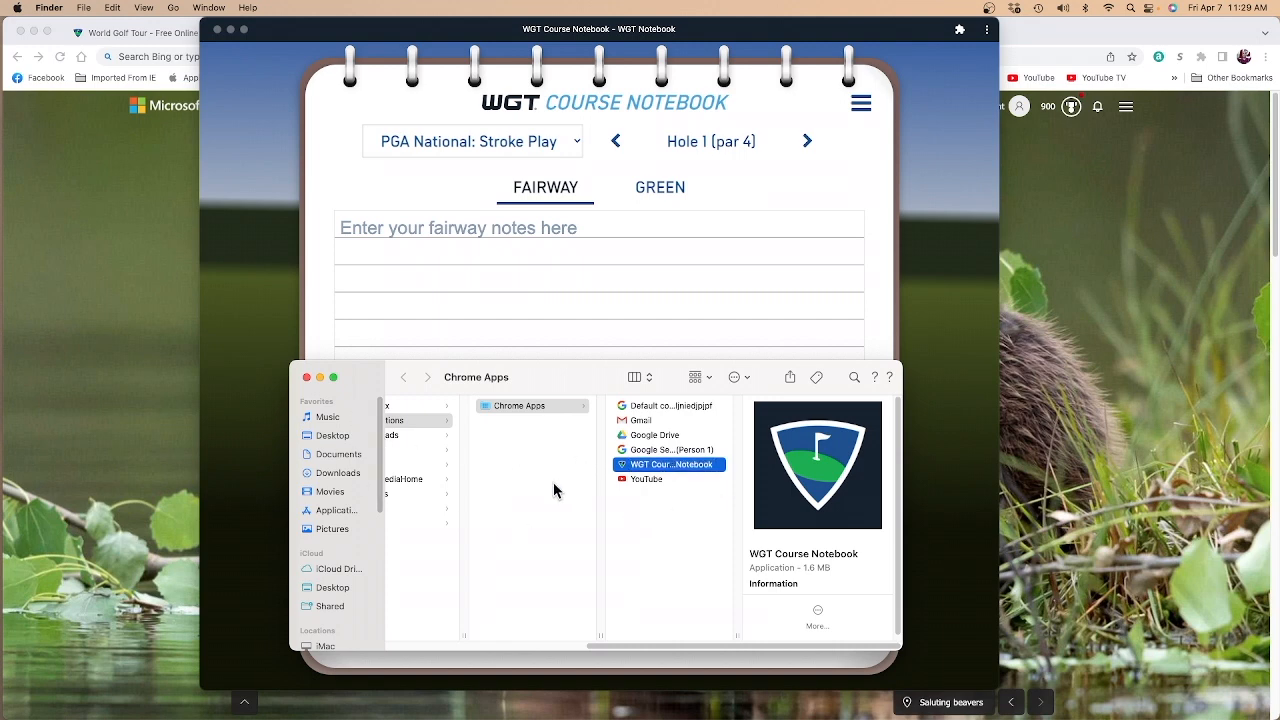
{"action": "mouse_move", "coordinate": [503, 492]}
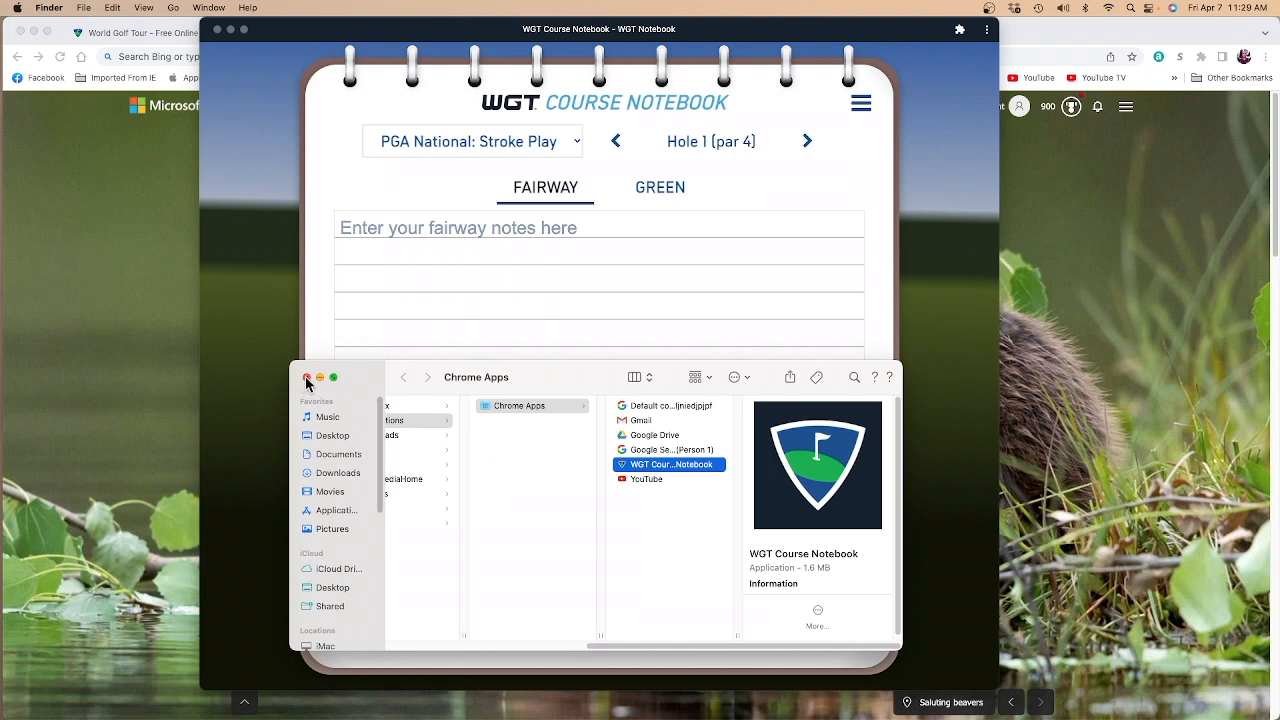
Close Finder, show PGA National Hole 2 green notes, and open the course list
{"action": "left_click", "coordinate": [309, 383]}
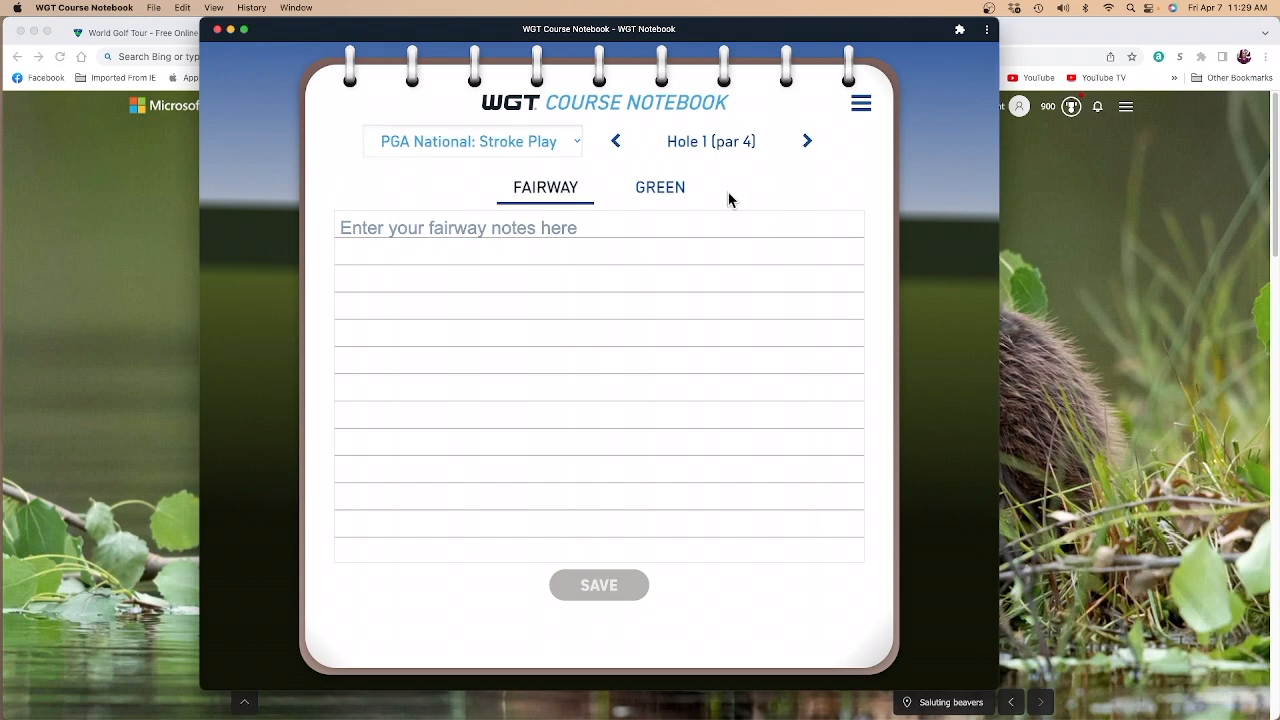
{"action": "left_click", "coordinate": [660, 187]}
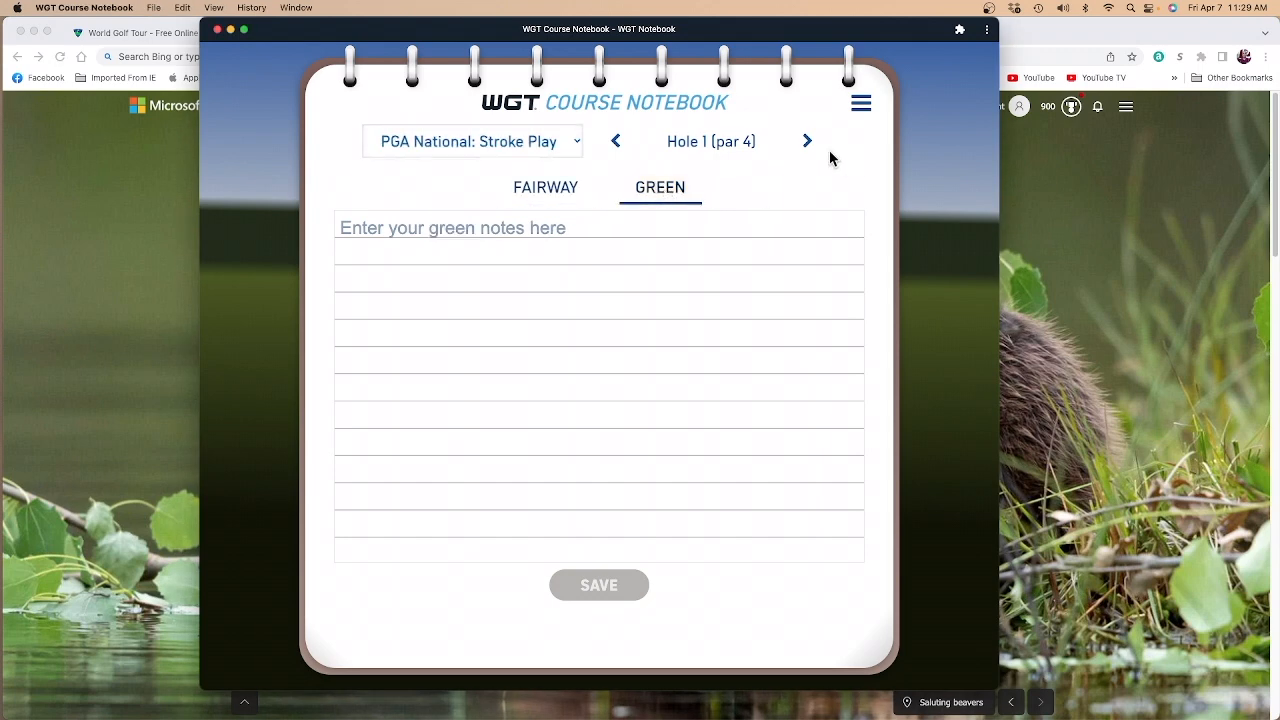
{"action": "left_click", "coordinate": [808, 140]}
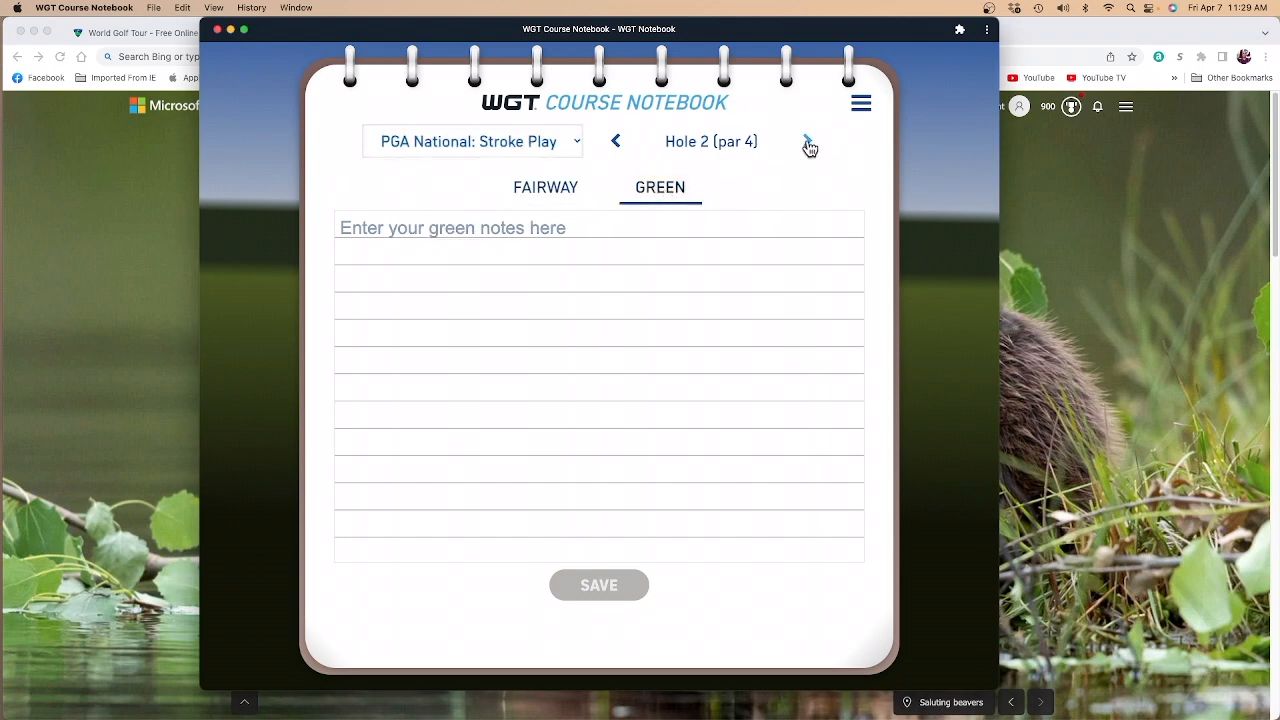
{"action": "left_click", "coordinate": [808, 141]}
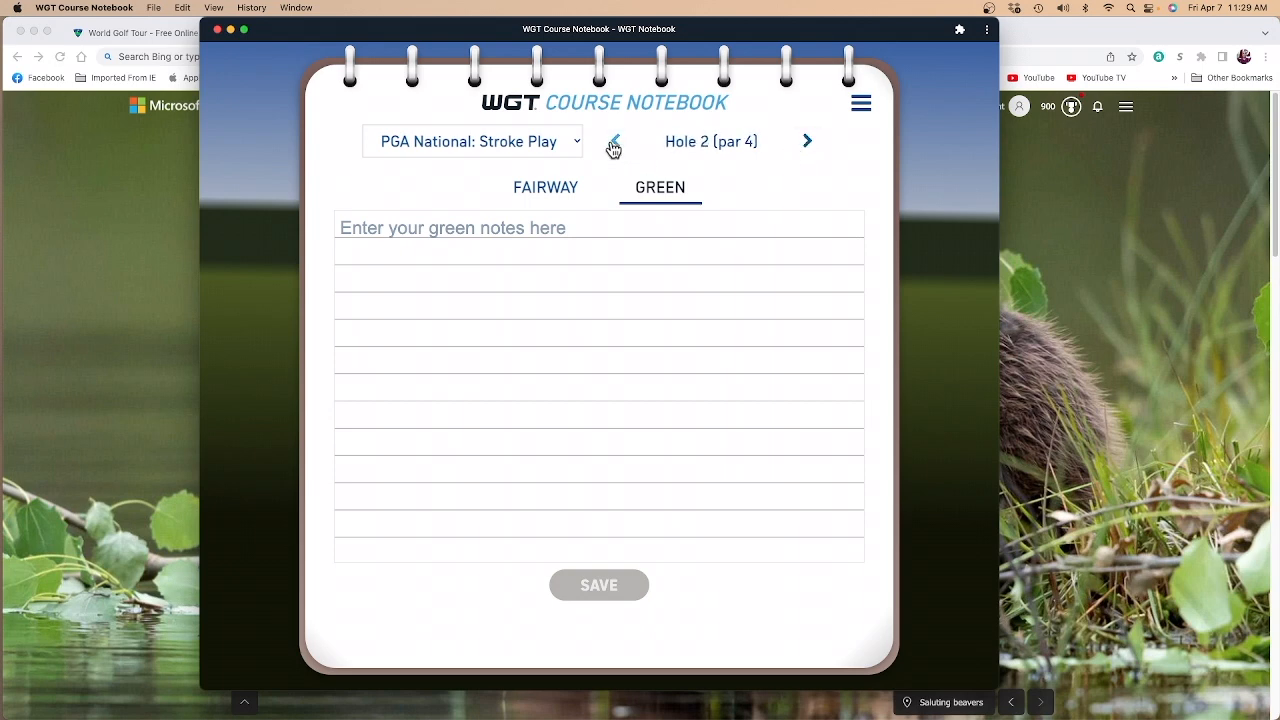
{"action": "left_click", "coordinate": [474, 141]}
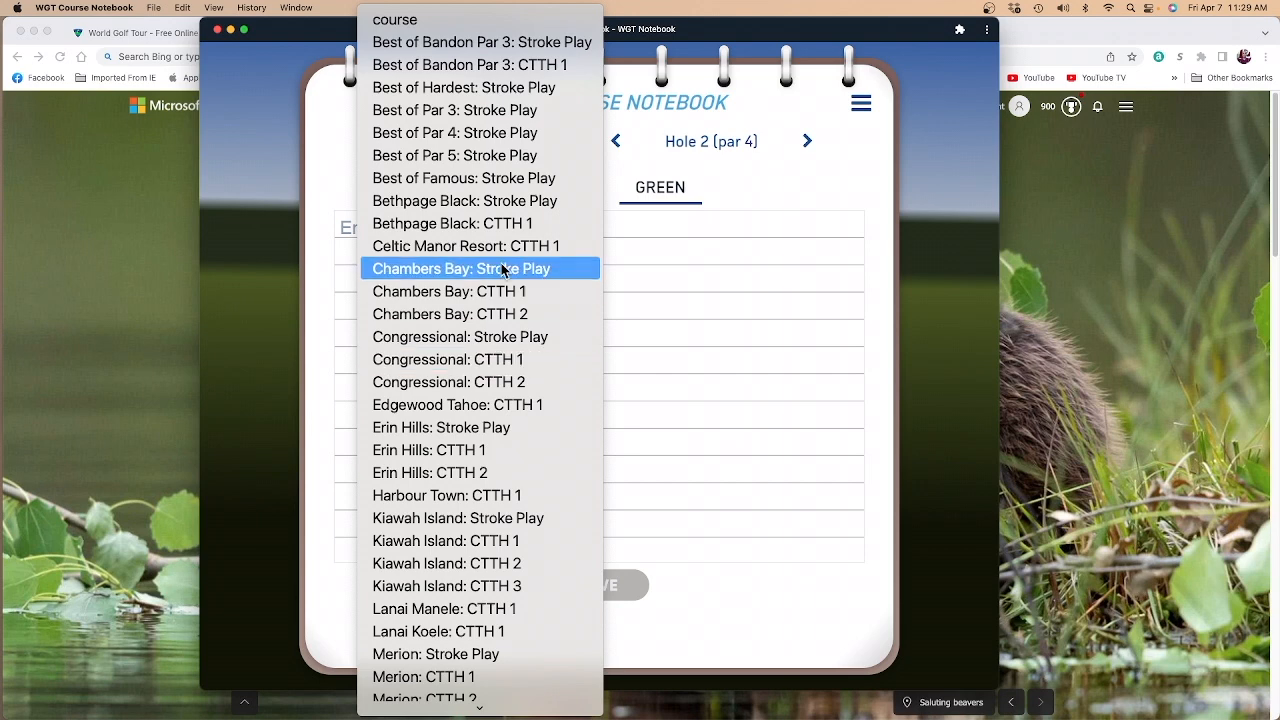
{"action": "mouse_move", "coordinate": [483, 200]}
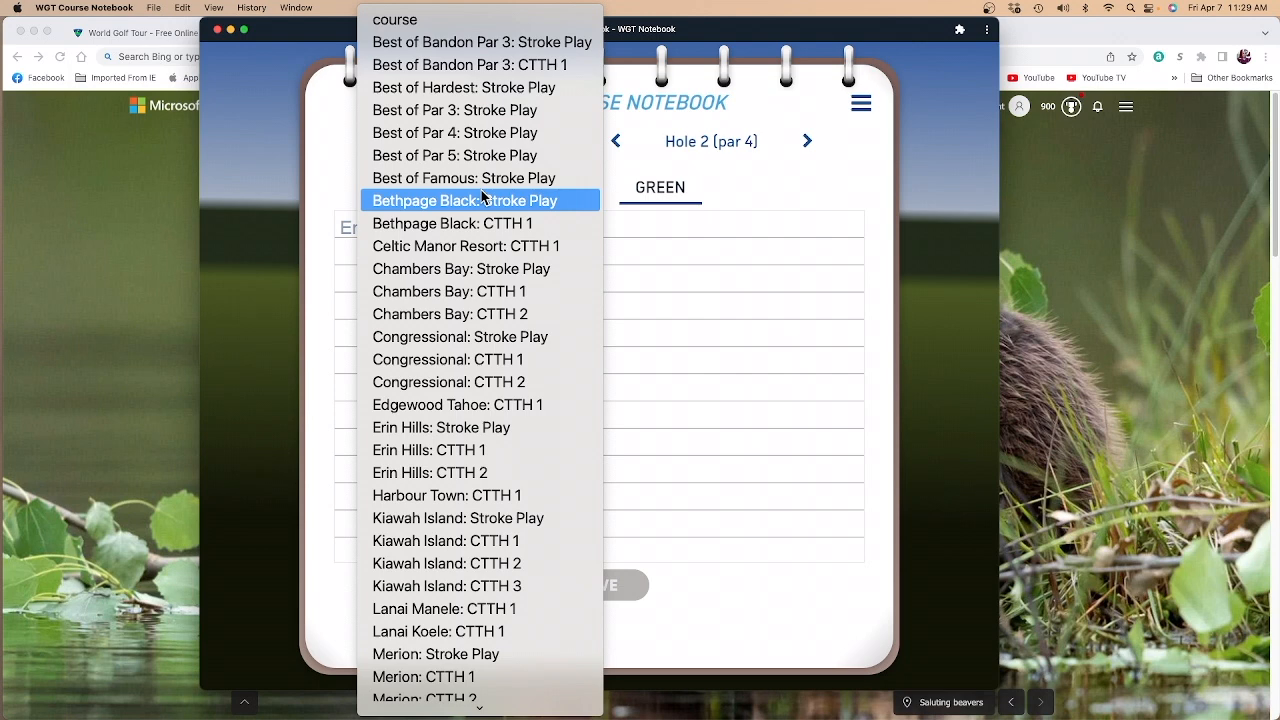
{"action": "mouse_move", "coordinate": [480, 472]}
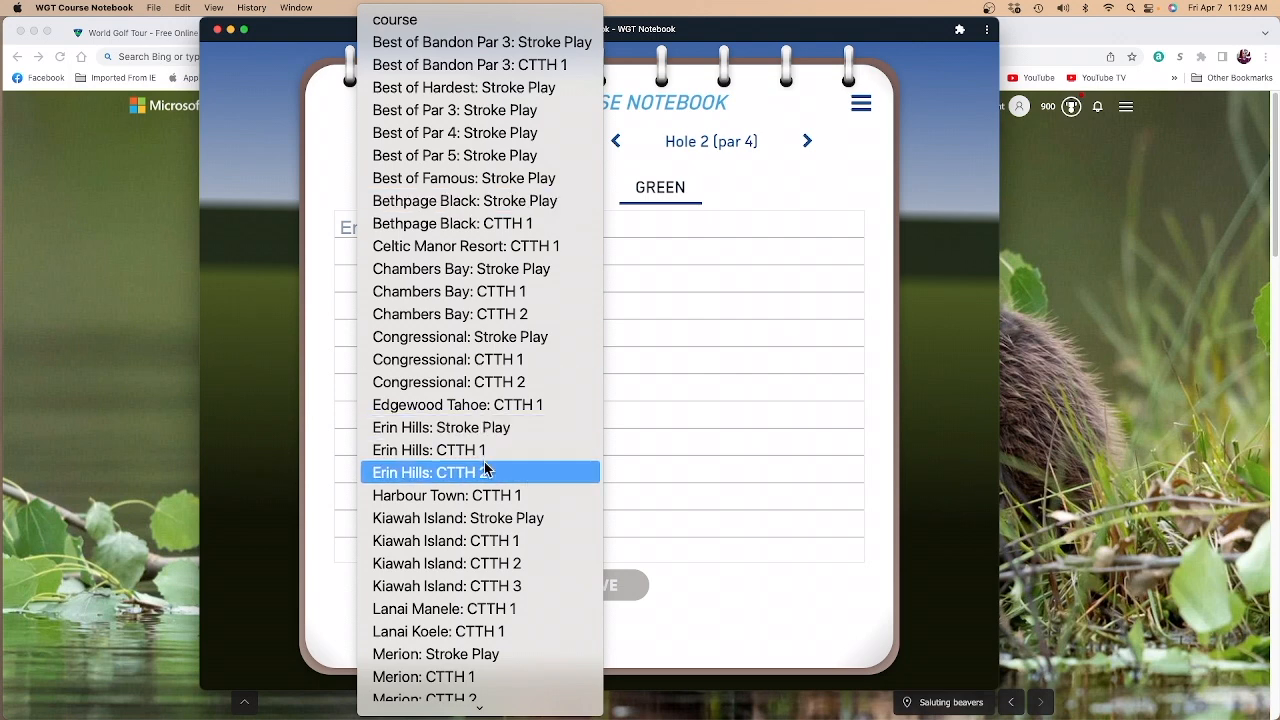
{"action": "mouse_move", "coordinate": [490, 470]}
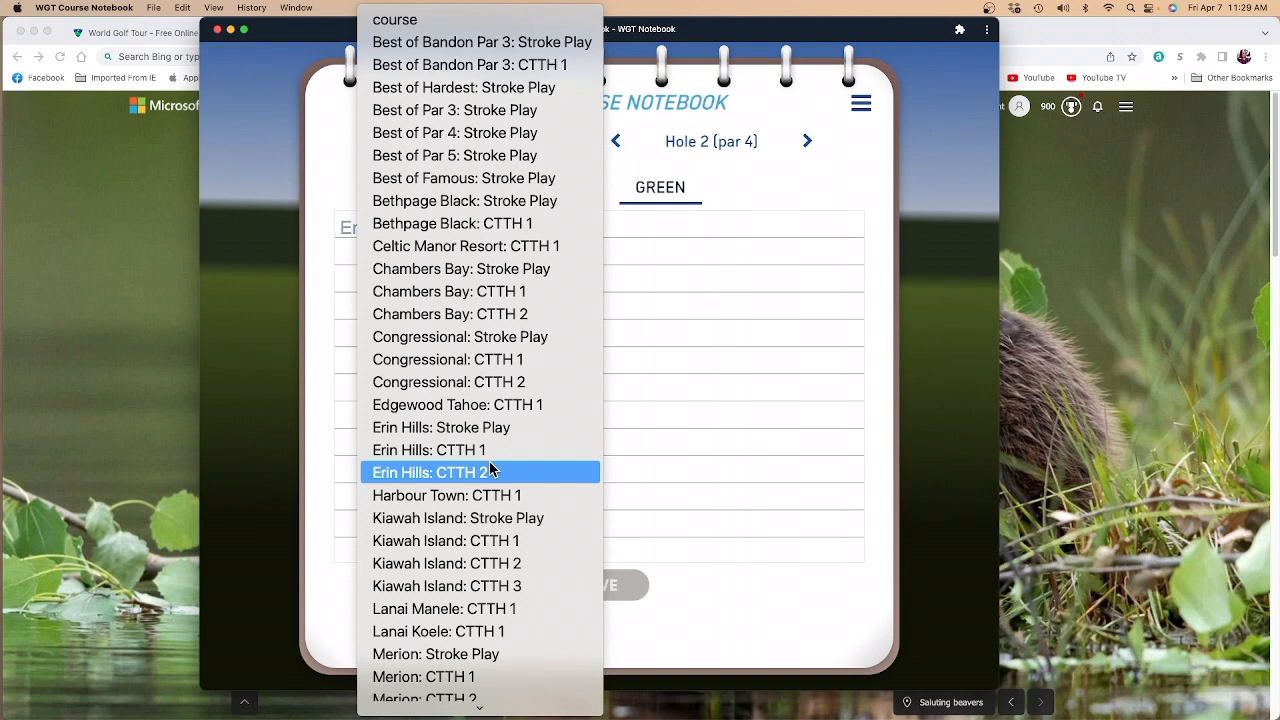
{"action": "mouse_move", "coordinate": [495, 474]}
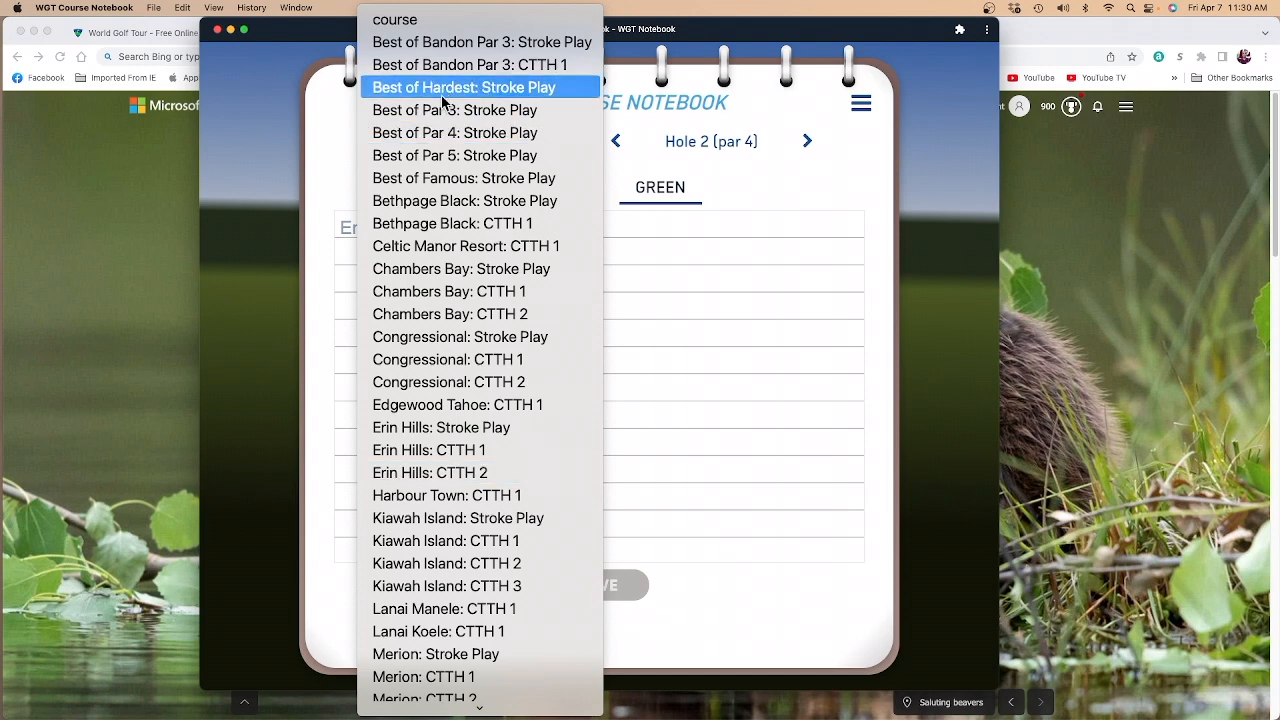
{"action": "mouse_move", "coordinate": [454, 132]}
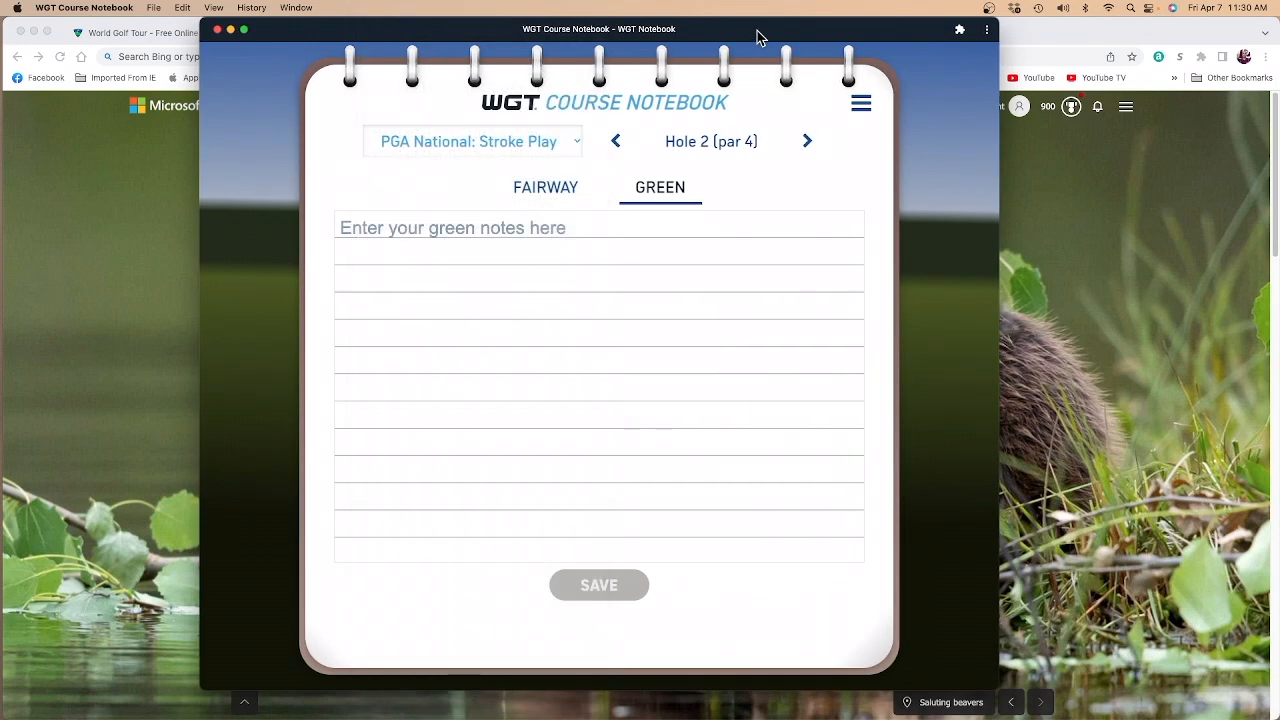
Reopen the course dropdown to browse the later courses
{"action": "left_click", "coordinate": [473, 140]}
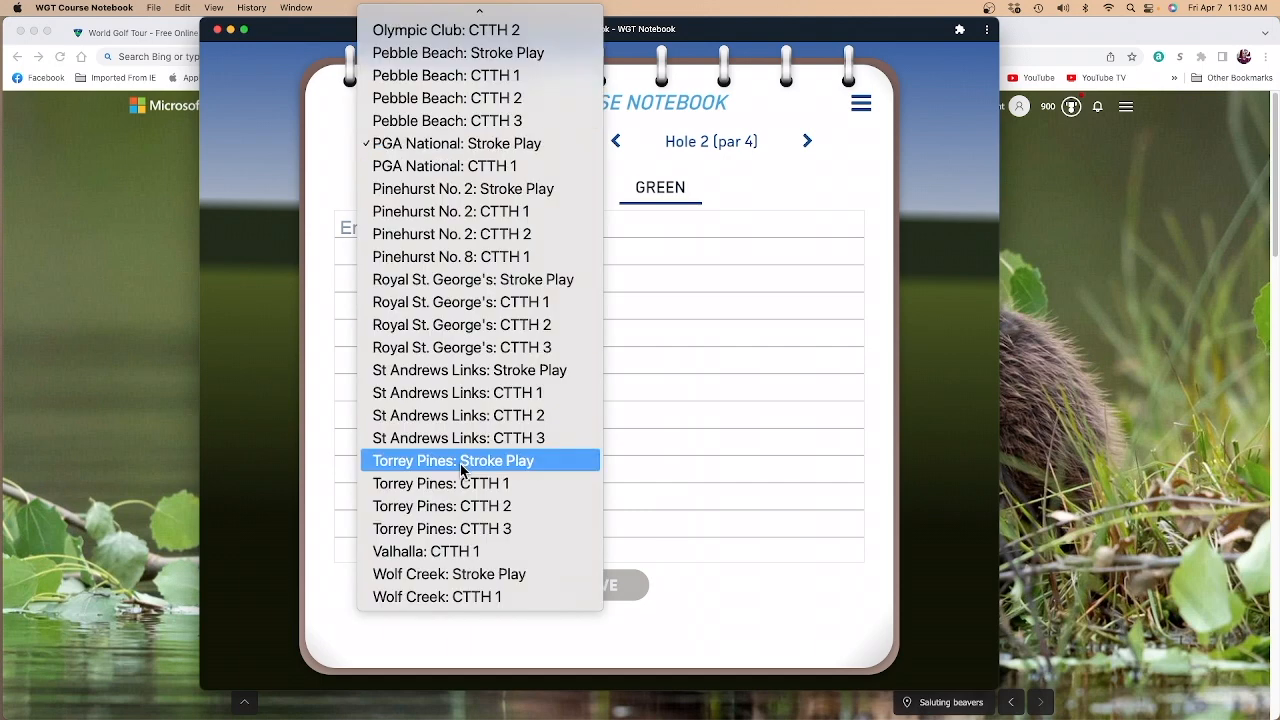
{"action": "mouse_move", "coordinate": [457, 279]}
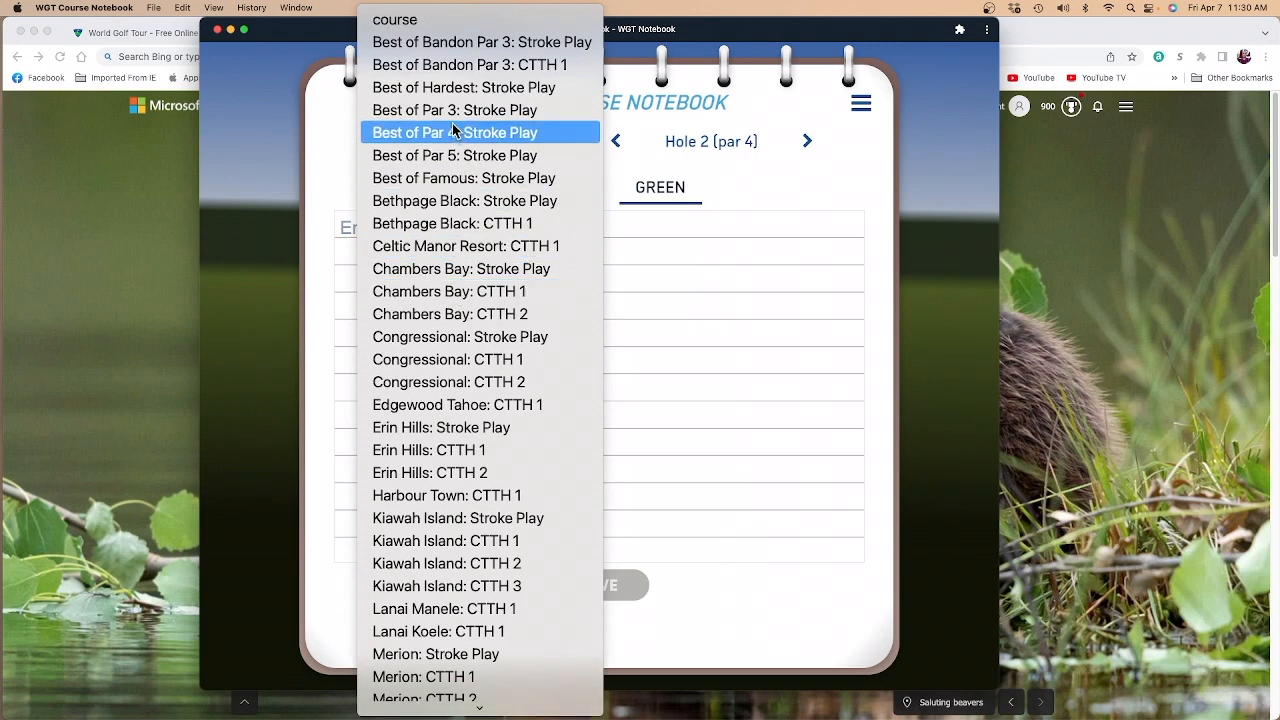
{"action": "mouse_move", "coordinate": [465, 87]}
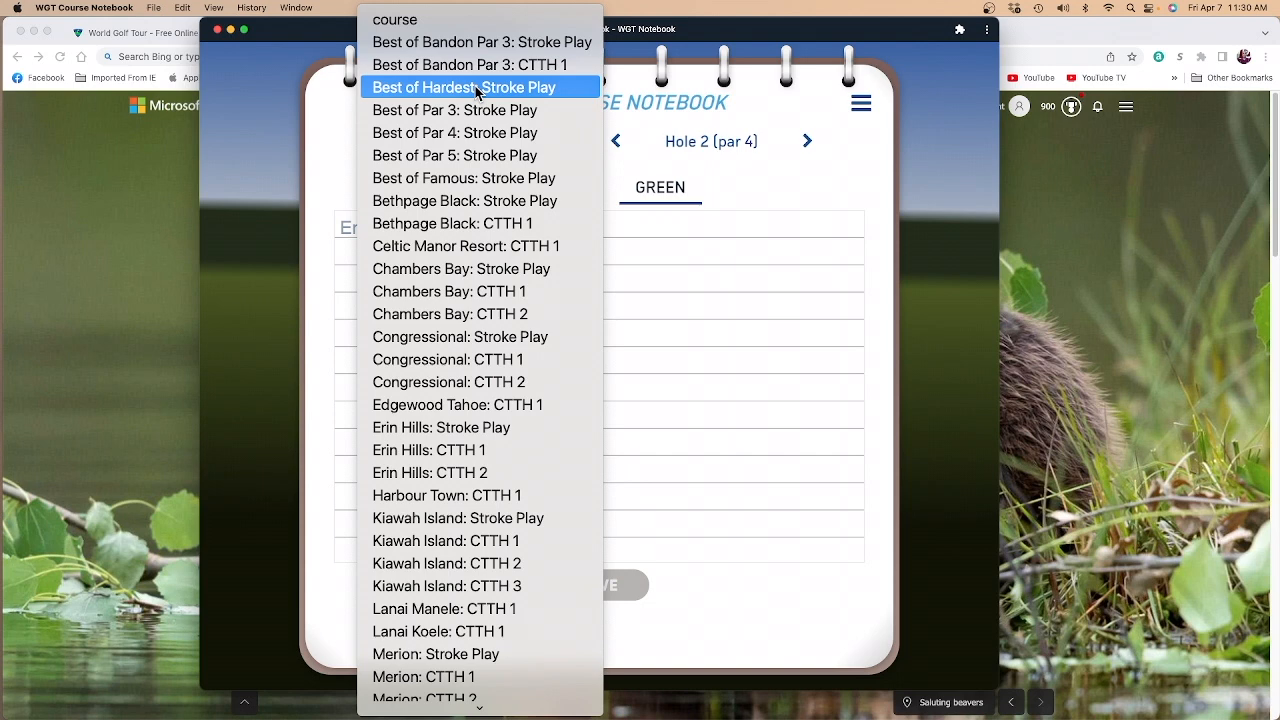
{"action": "mouse_move", "coordinate": [664, 322]}
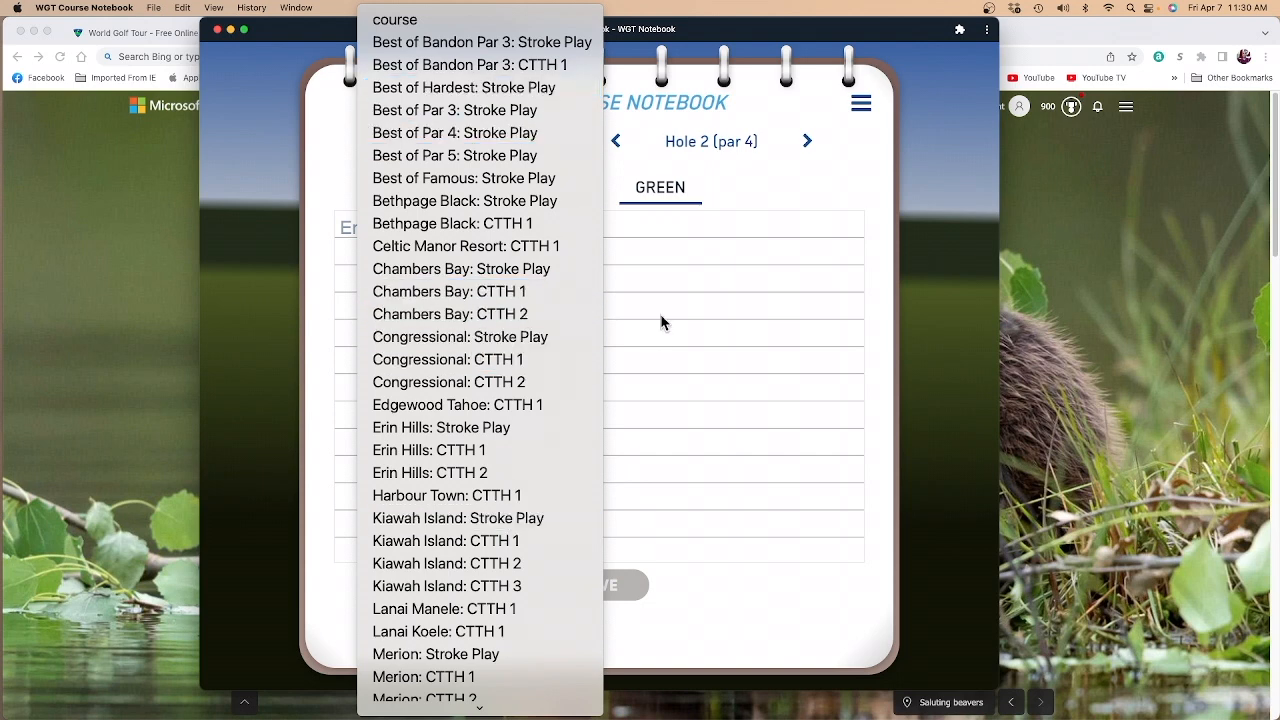
{"action": "mouse_move", "coordinate": [470, 110]}
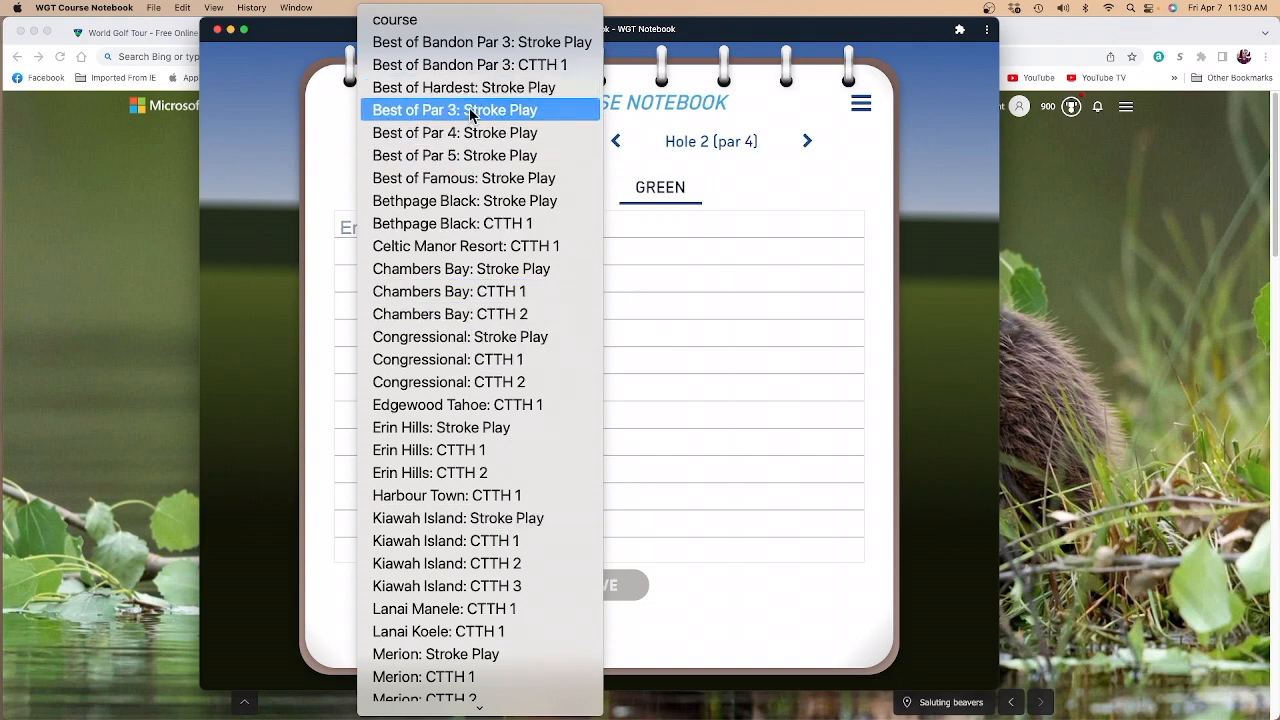
Pick Best of Par 4: Stroke Play, then switch to Best of Famous: Stroke Play
{"action": "left_click", "coordinate": [453, 110]}
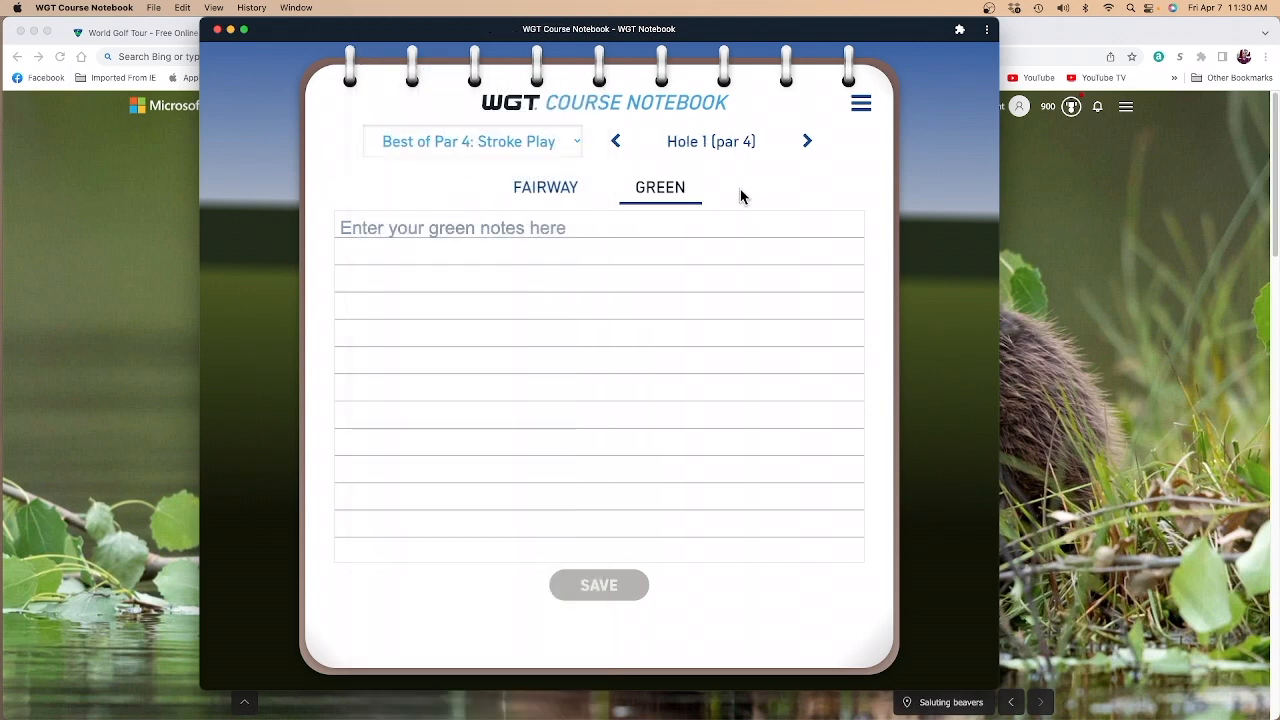
{"action": "mouse_move", "coordinate": [754, 204]}
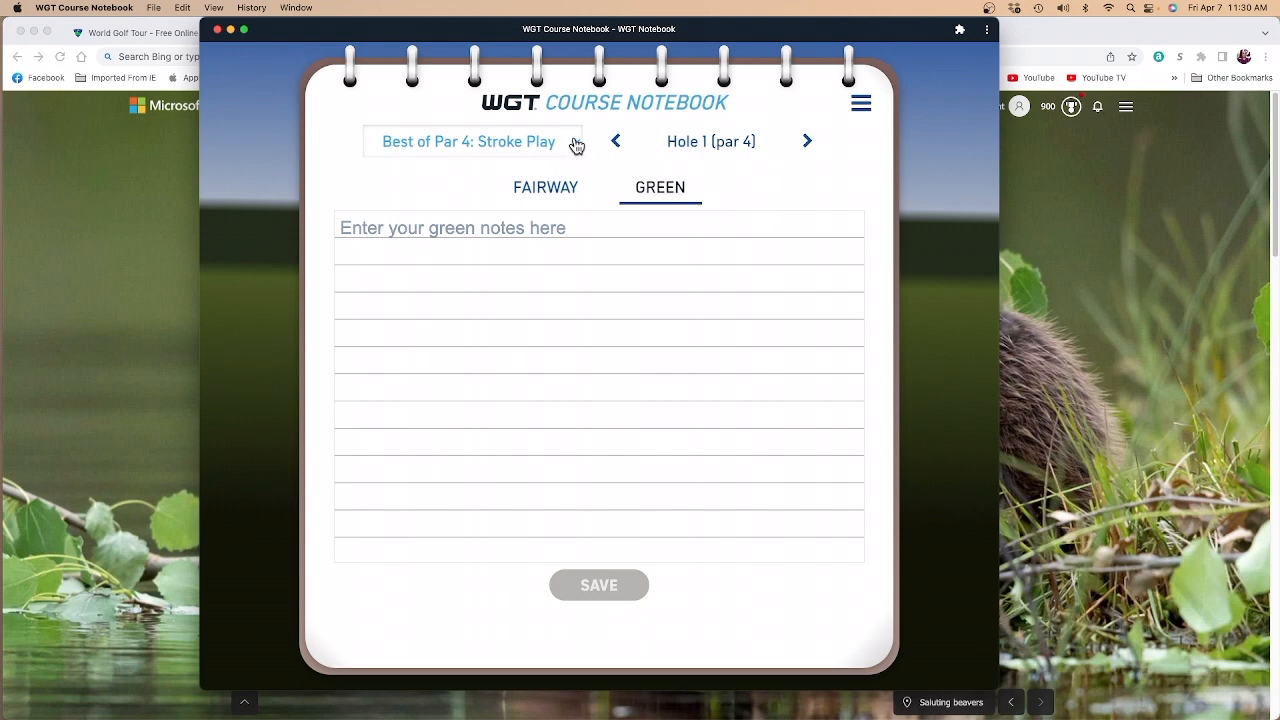
{"action": "mouse_move", "coordinate": [577, 147]}
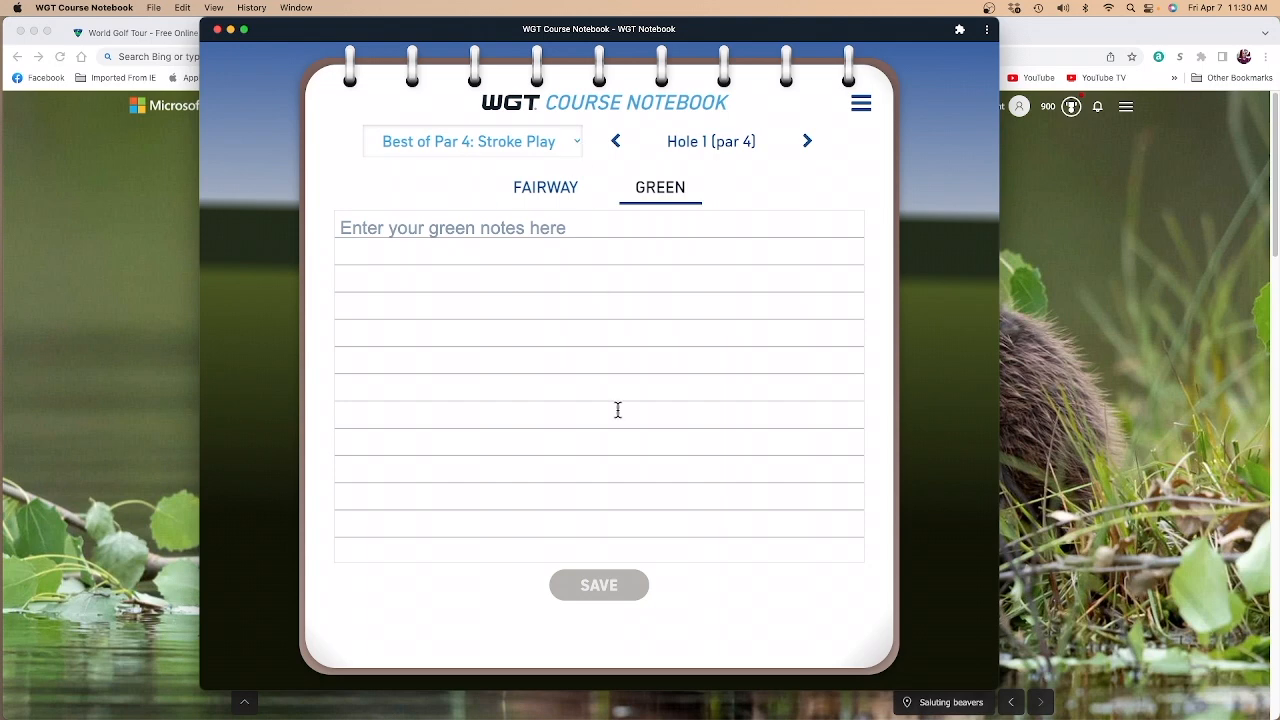
{"action": "mouse_move", "coordinate": [490, 185]}
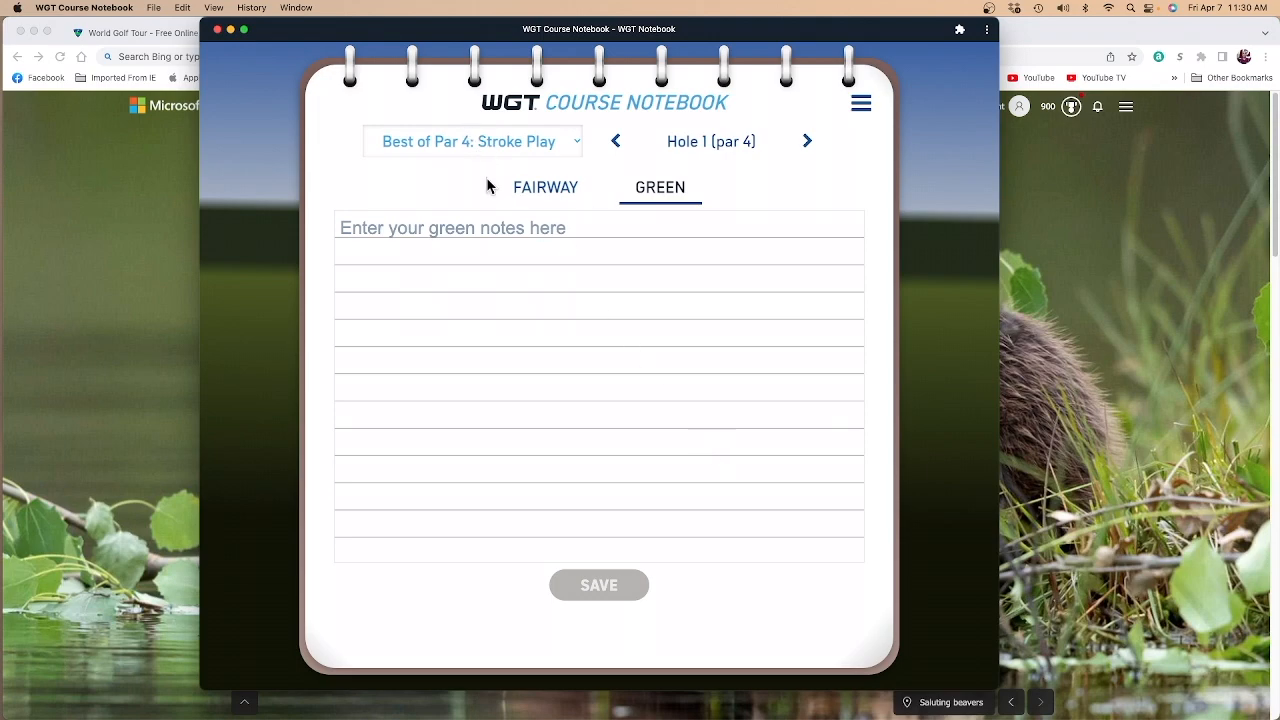
{"action": "left_click", "coordinate": [473, 141]}
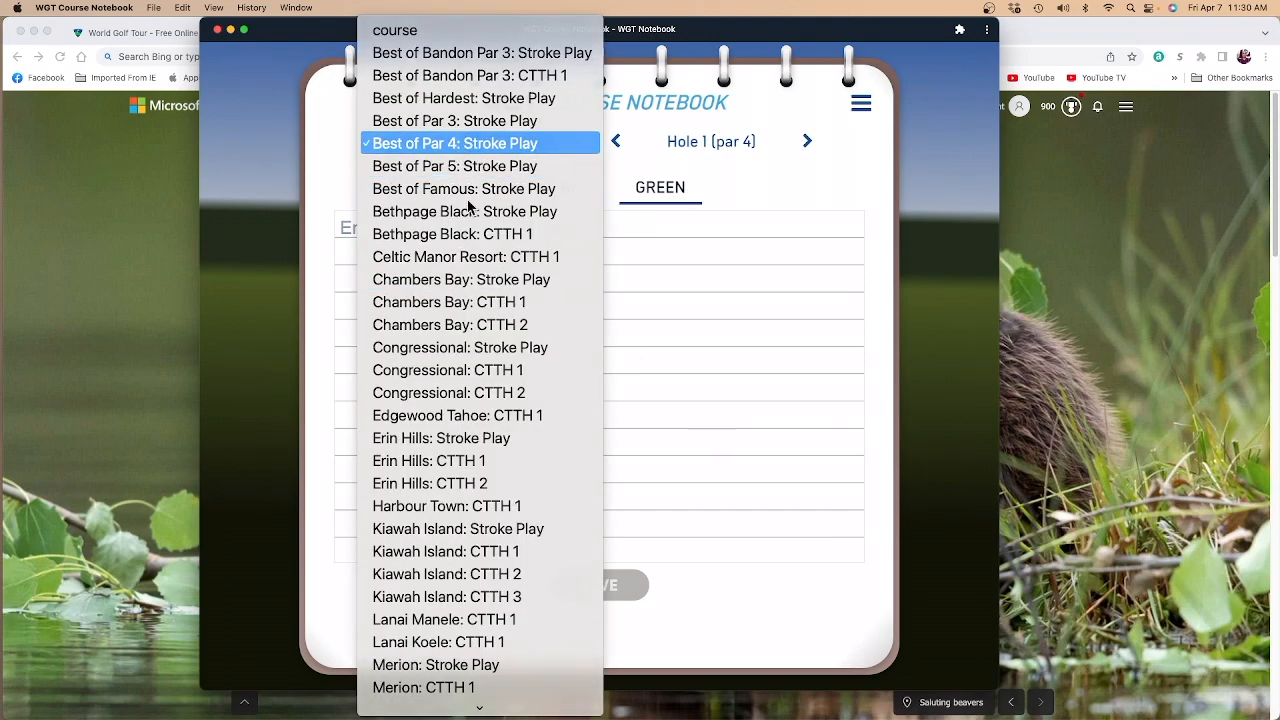
{"action": "left_click", "coordinate": [463, 188]}
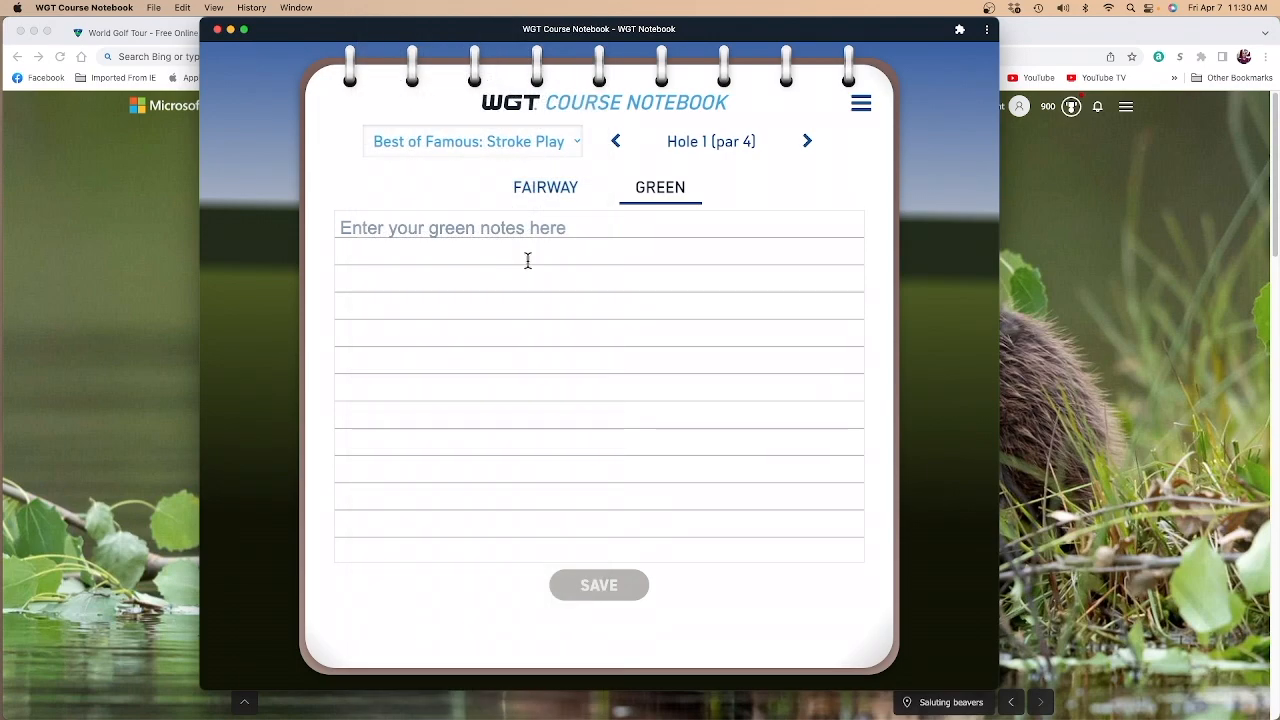
{"action": "mouse_move", "coordinate": [655, 363]}
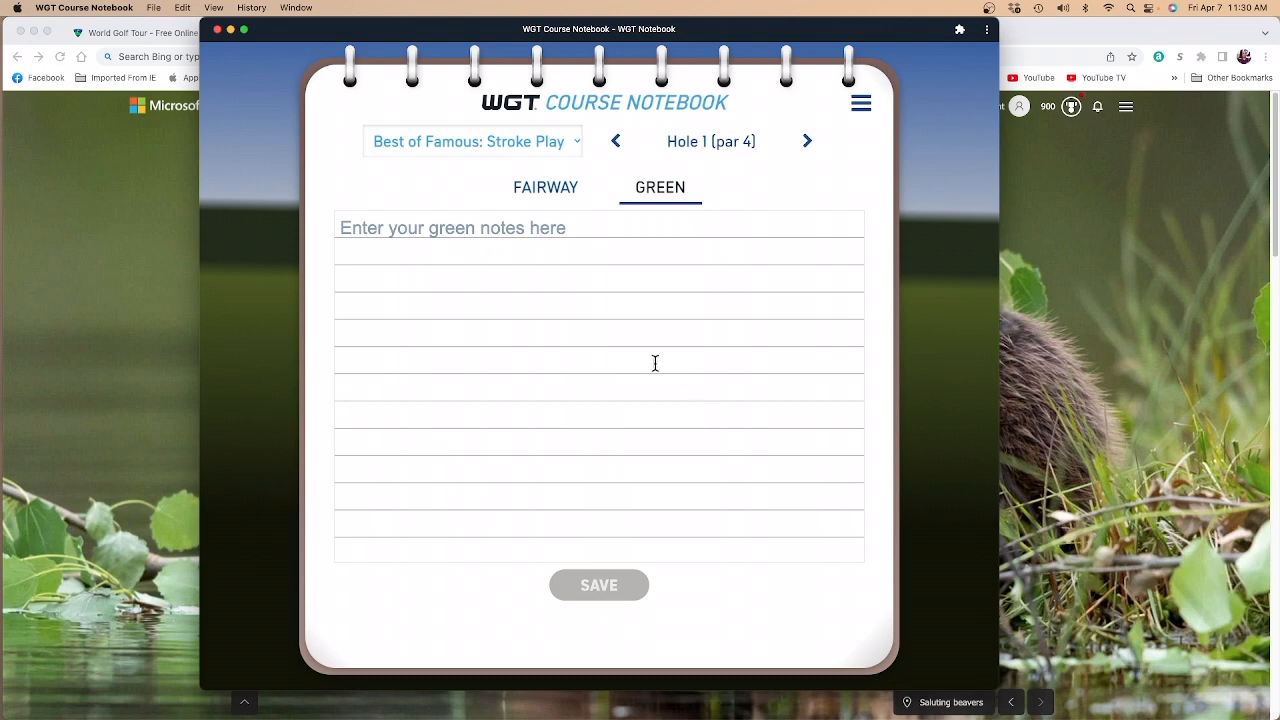
{"action": "mouse_move", "coordinate": [655, 355]}
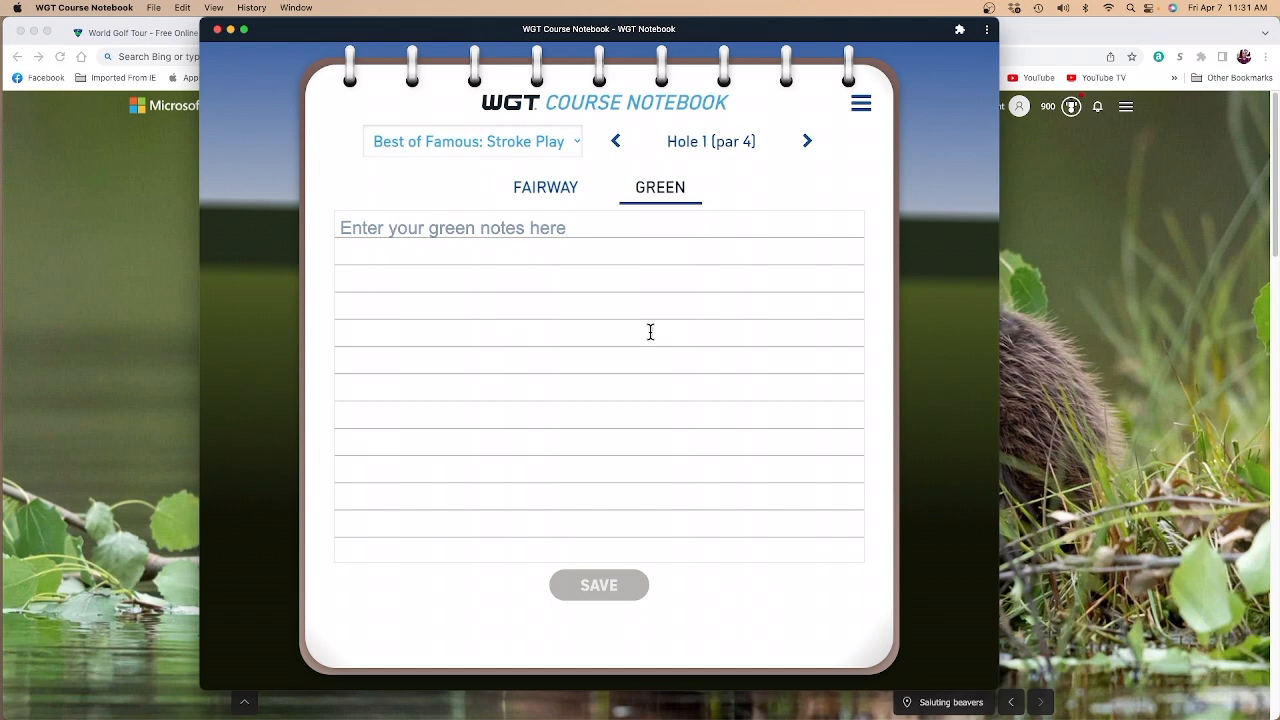
{"action": "mouse_move", "coordinate": [612, 632]}
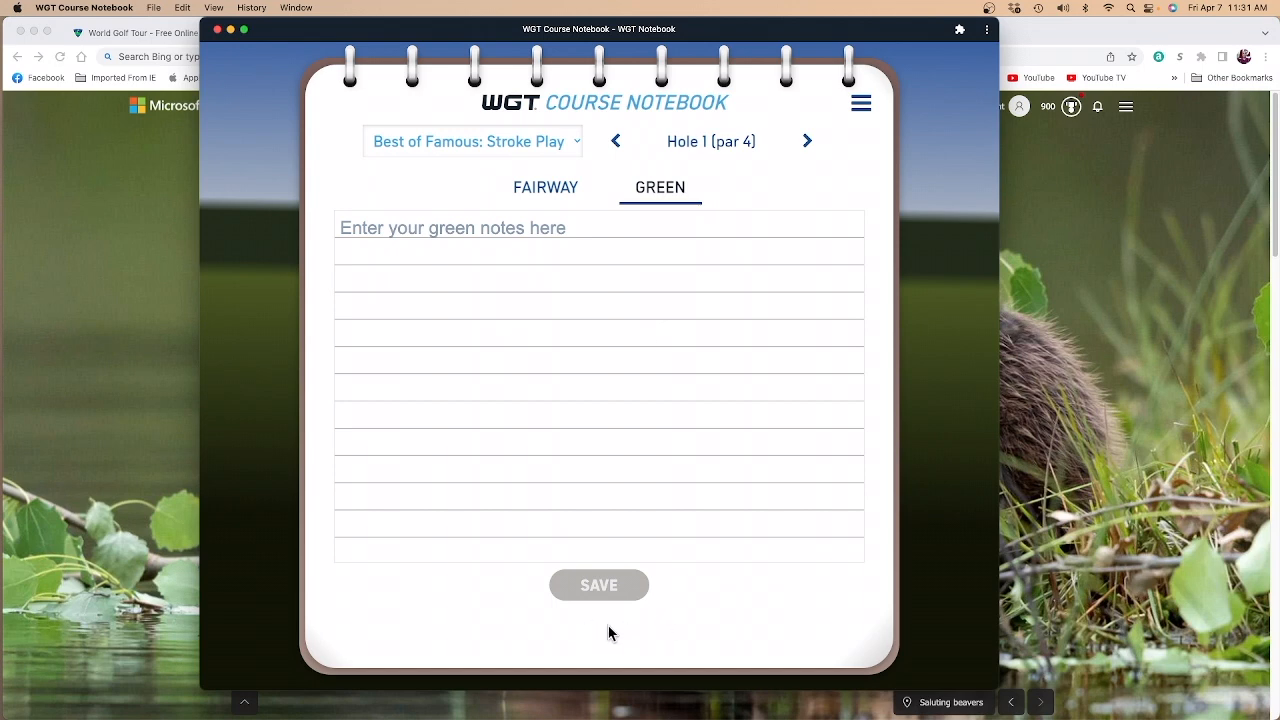